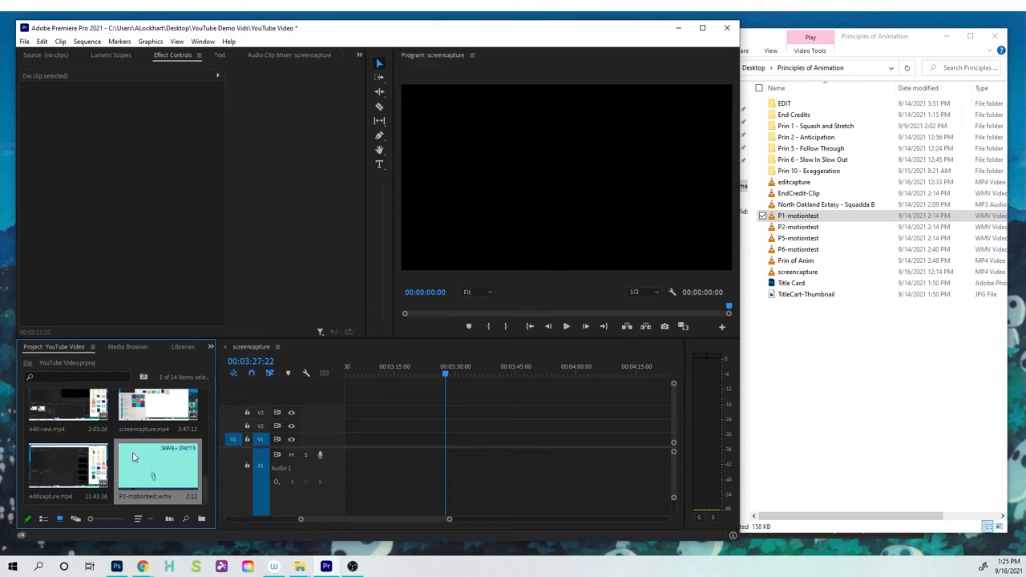
Zoom the timeline in until the P1-motiontest clip fills the track view.
{"action": "left_click_drag", "start_coordinate": [157, 465], "coordinate": [491, 440]}
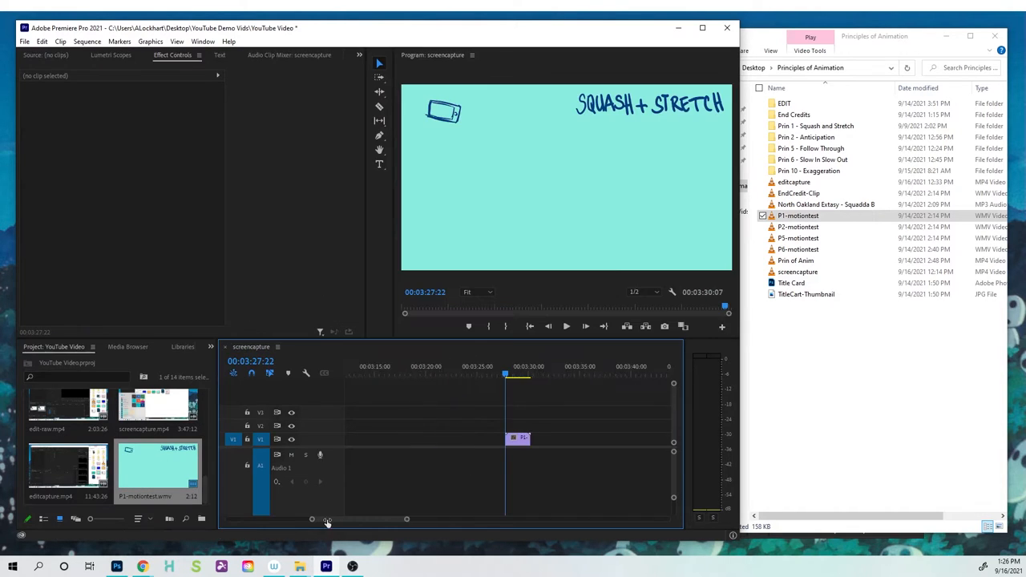
{"action": "left_click_drag", "start_coordinate": [324, 520], "coordinate": [340, 519]}
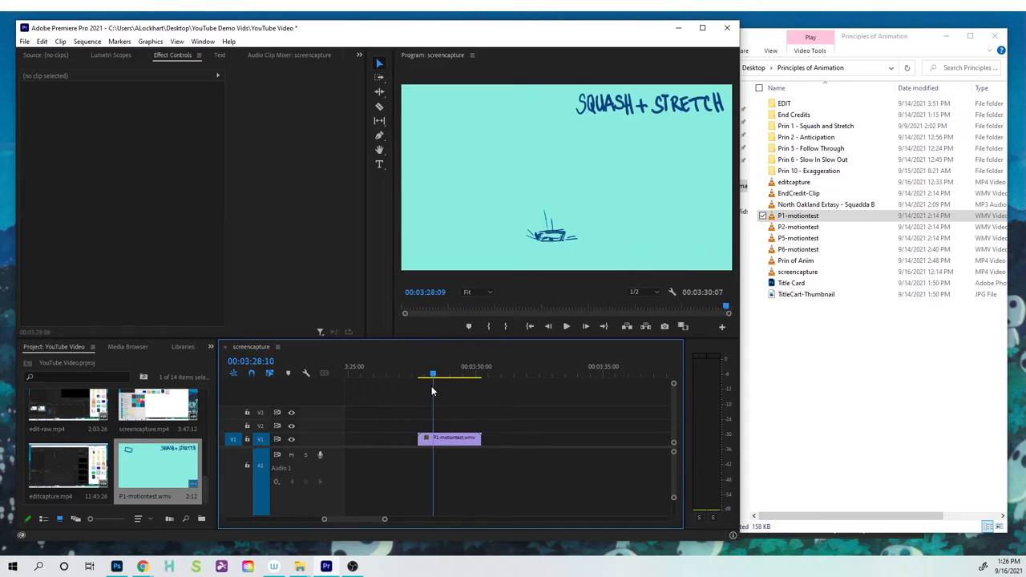
Scrub to the desired end frame and trim the P1-motiontest clip to end at about 03:29:24.
{"action": "left_click", "coordinate": [460, 375]}
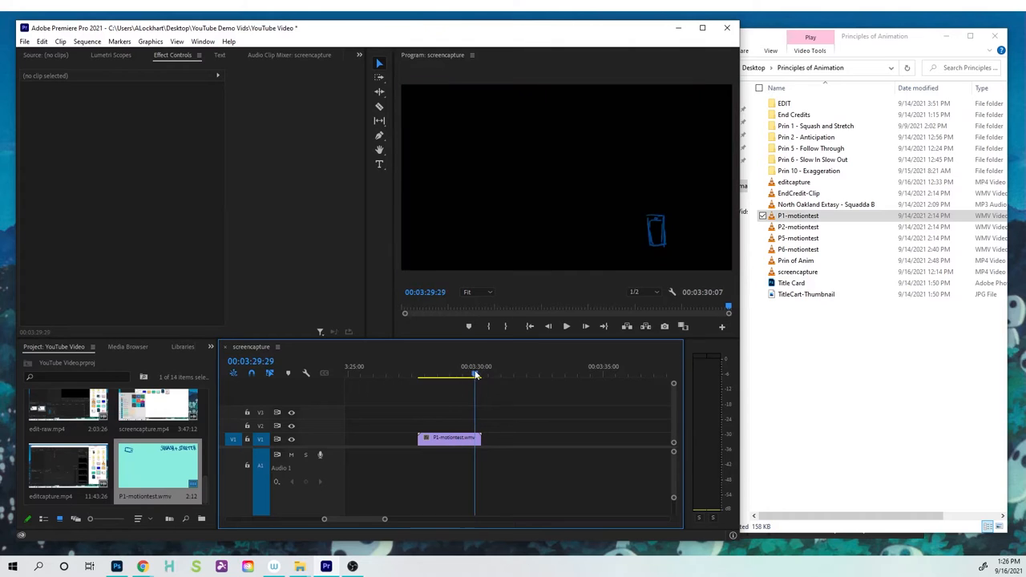
{"action": "left_click", "coordinate": [468, 375]}
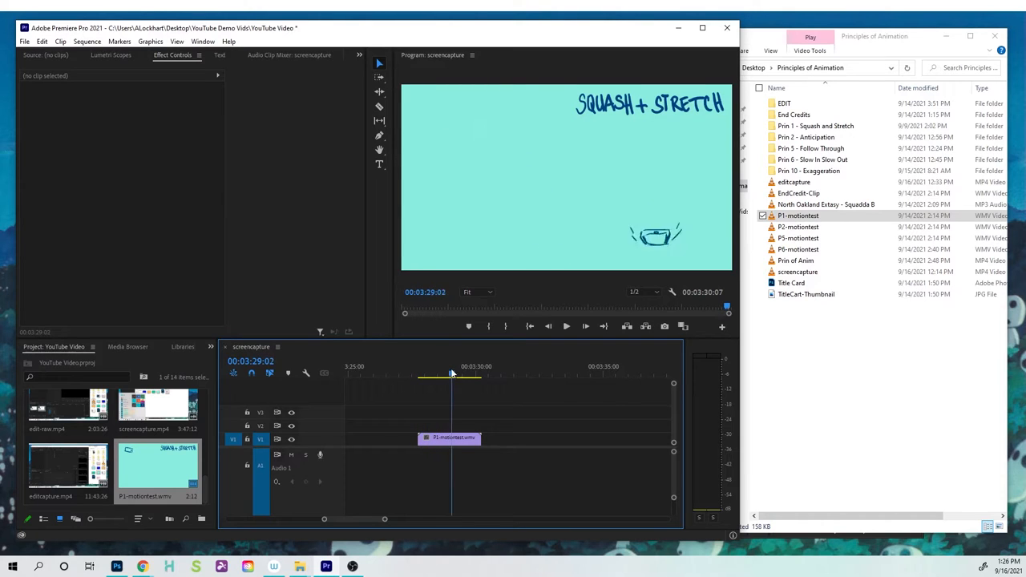
{"action": "left_click", "coordinate": [473, 372]}
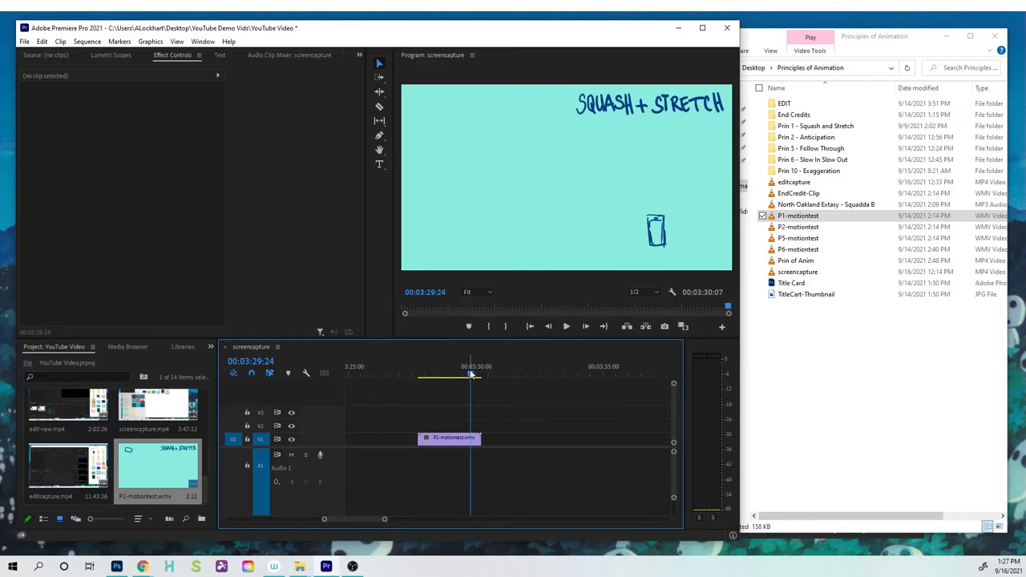
{"action": "key", "text": "c"}
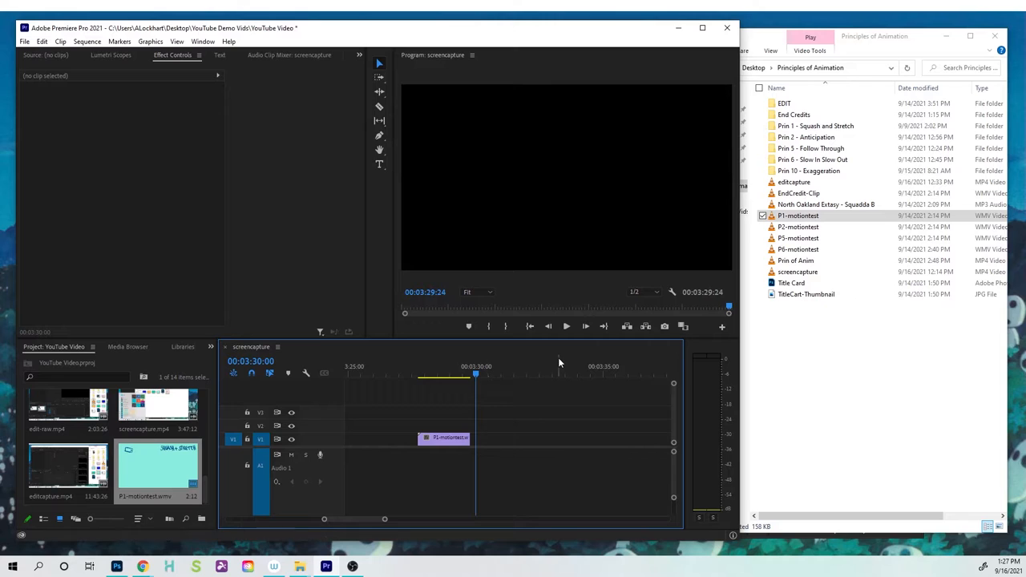
Check the trimmed clip from its start through to its new end point.
{"action": "left_click", "coordinate": [414, 373]}
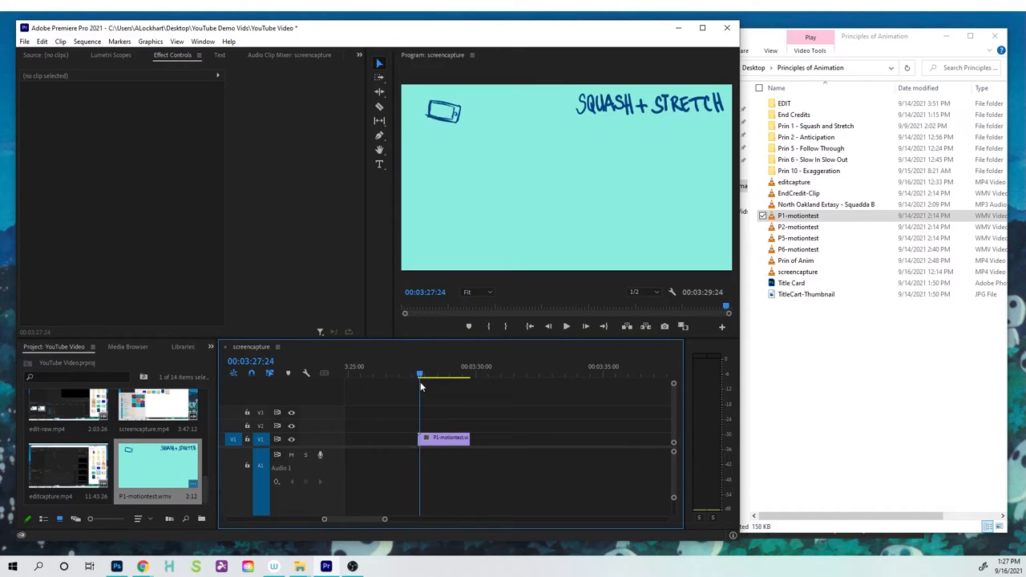
{"action": "left_click", "coordinate": [439, 375]}
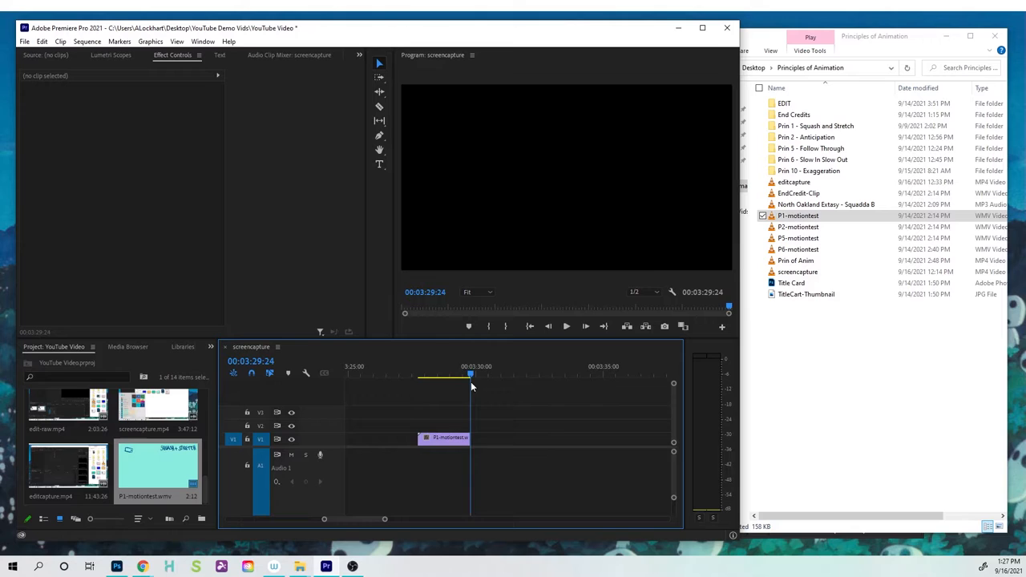
Repeat the P1-motiontest clip four times back to back on V1 and play the loop.
{"action": "left_click", "coordinate": [446, 439]}
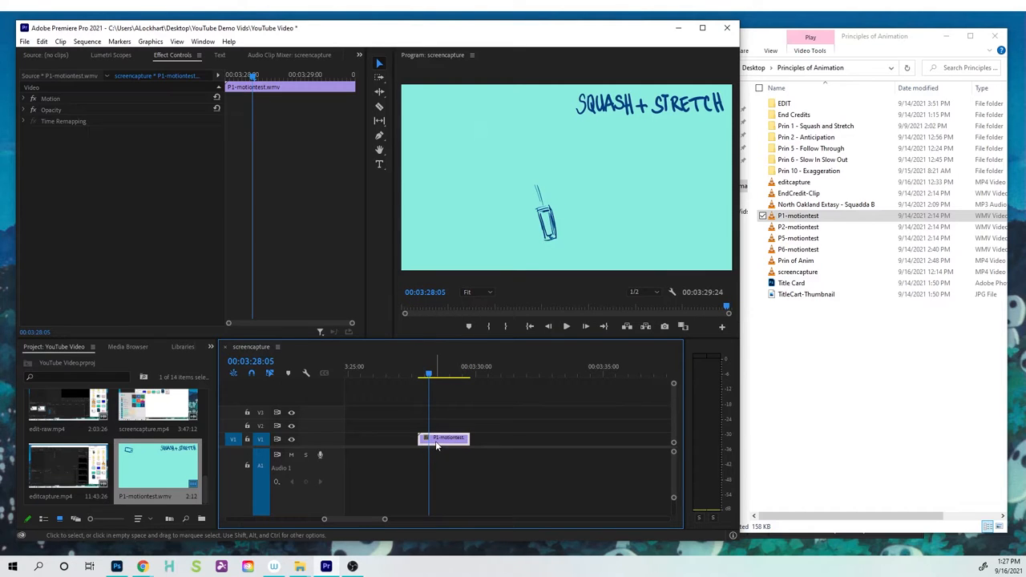
{"action": "mouse_move", "coordinate": [446, 439]}
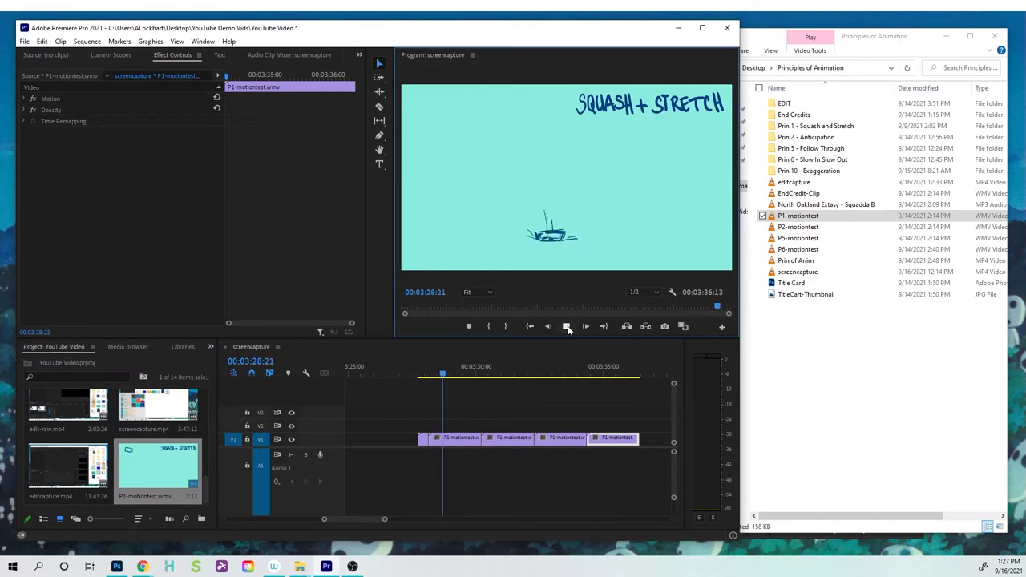
{"action": "left_click", "coordinate": [568, 328]}
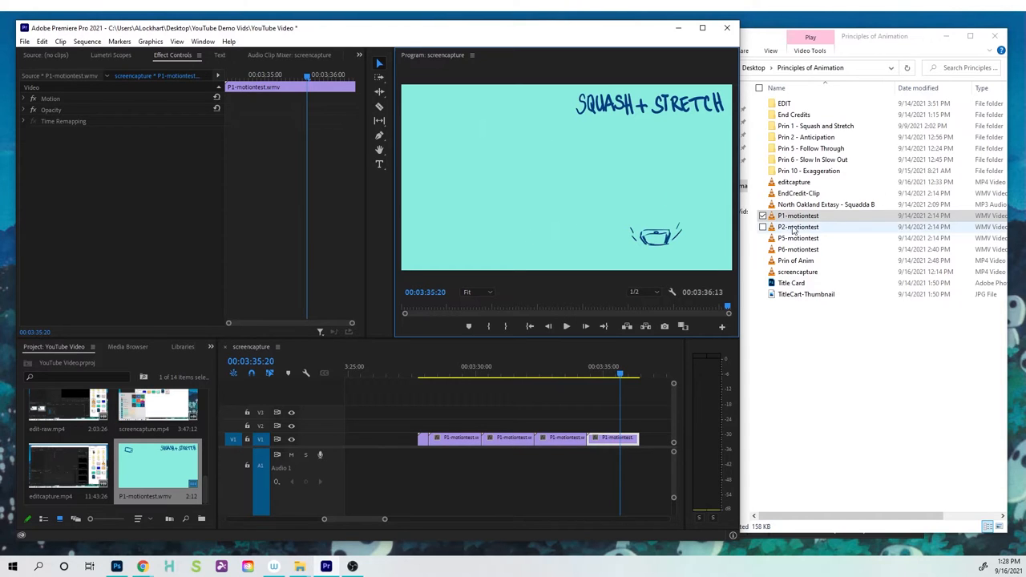
Place the P2-motiontest Anticipation clip on V2 and preview its frames.
{"action": "left_click", "coordinate": [797, 227]}
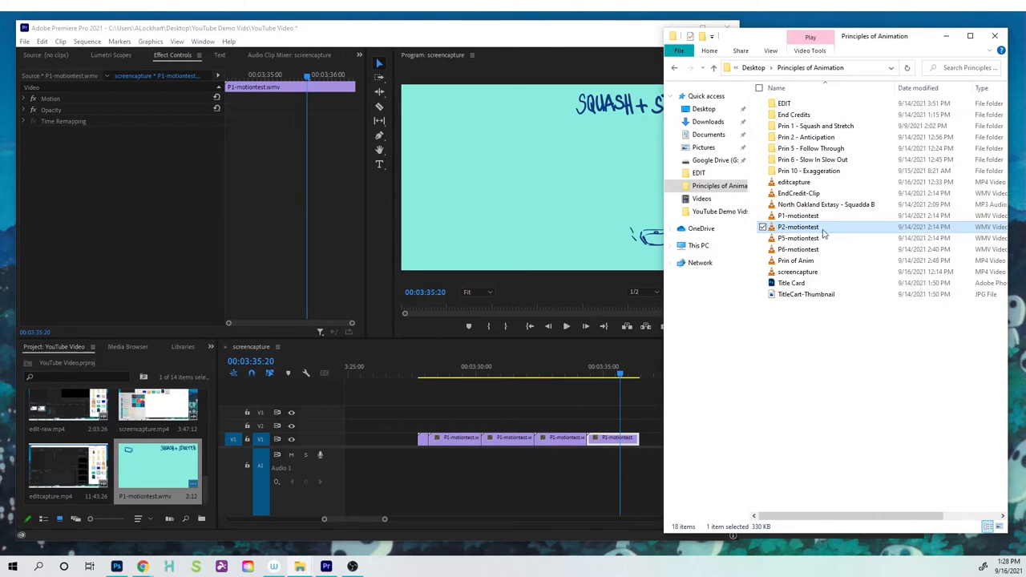
{"action": "mouse_move", "coordinate": [805, 228]}
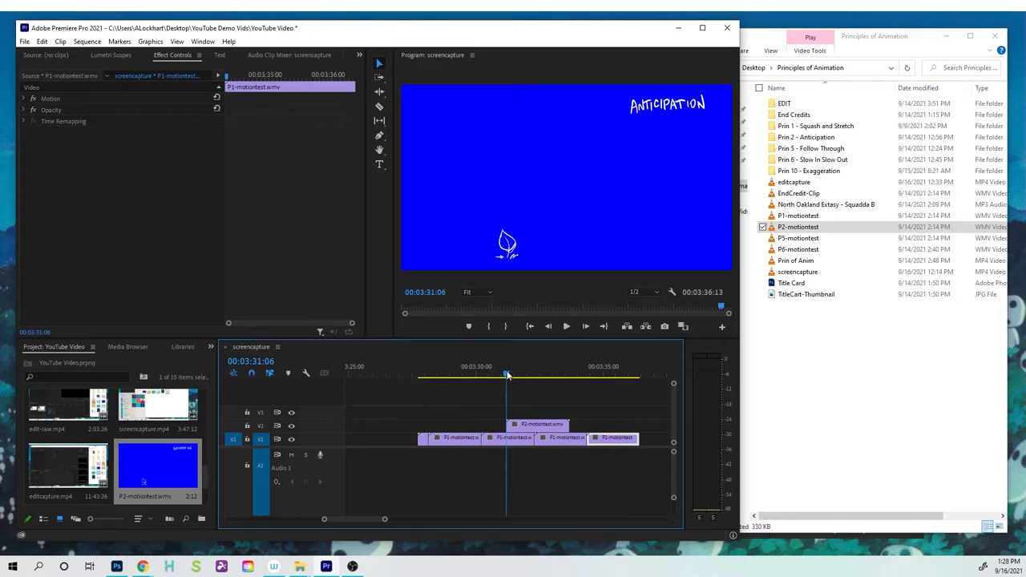
{"action": "left_click_drag", "start_coordinate": [507, 375], "coordinate": [558, 376]}
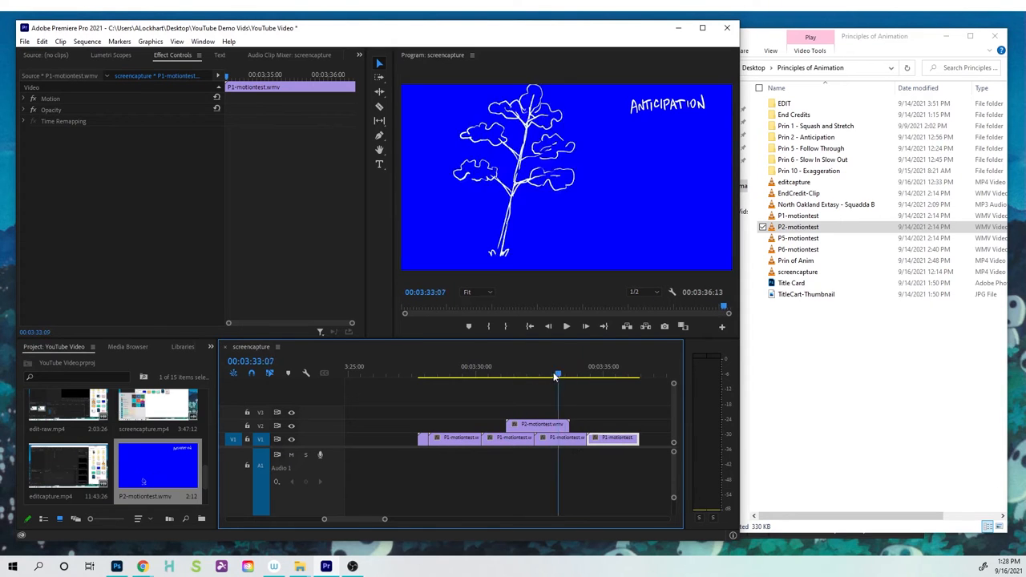
{"action": "left_click", "coordinate": [570, 374]}
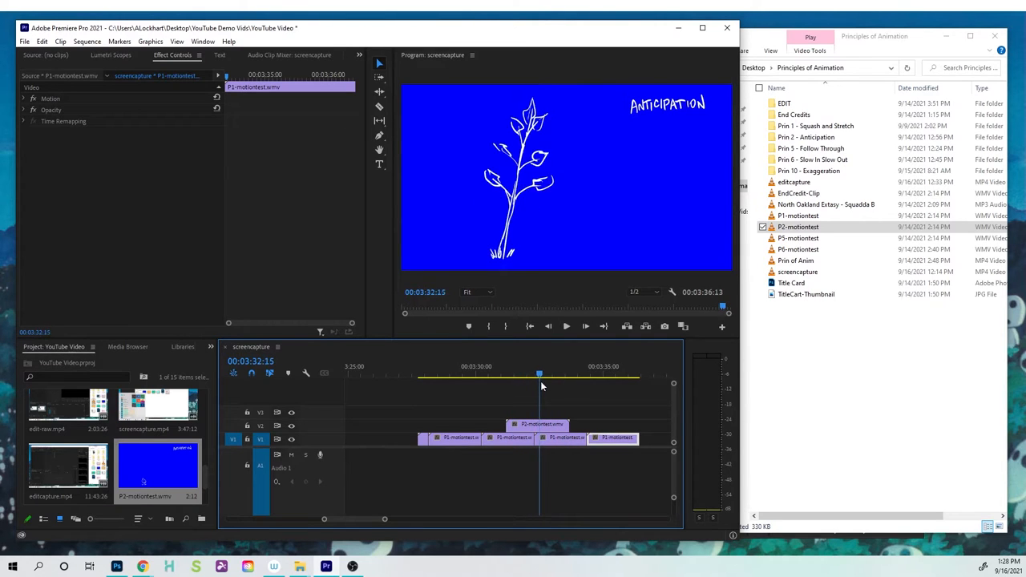
Split the Anticipation clip near 03:33 where it should end.
{"action": "left_click", "coordinate": [555, 375]}
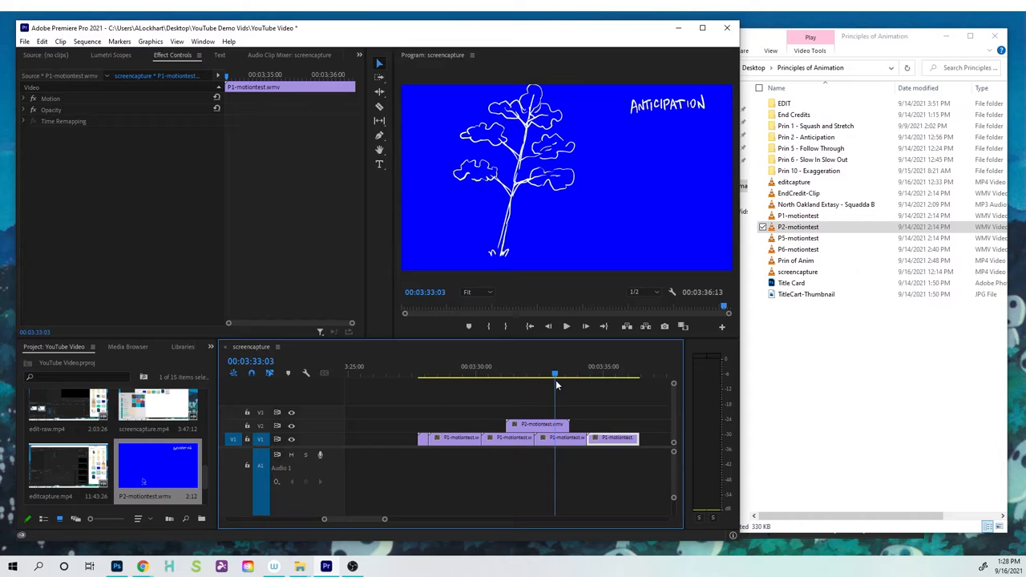
{"action": "left_click", "coordinate": [537, 425]}
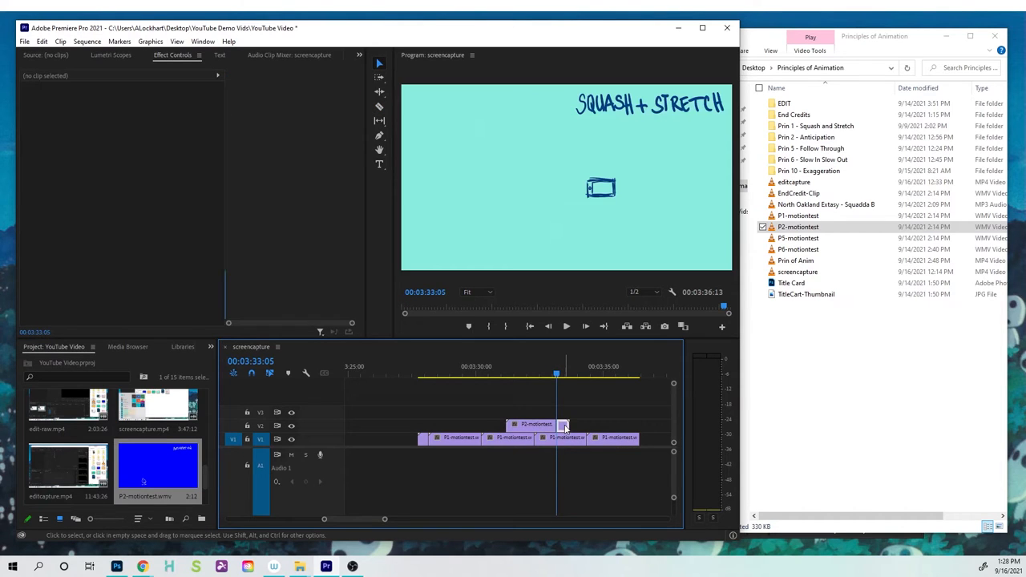
Remove the cut-off tail and scale the Anticipation clip into a small lower-left inset.
{"action": "left_click", "coordinate": [524, 376]}
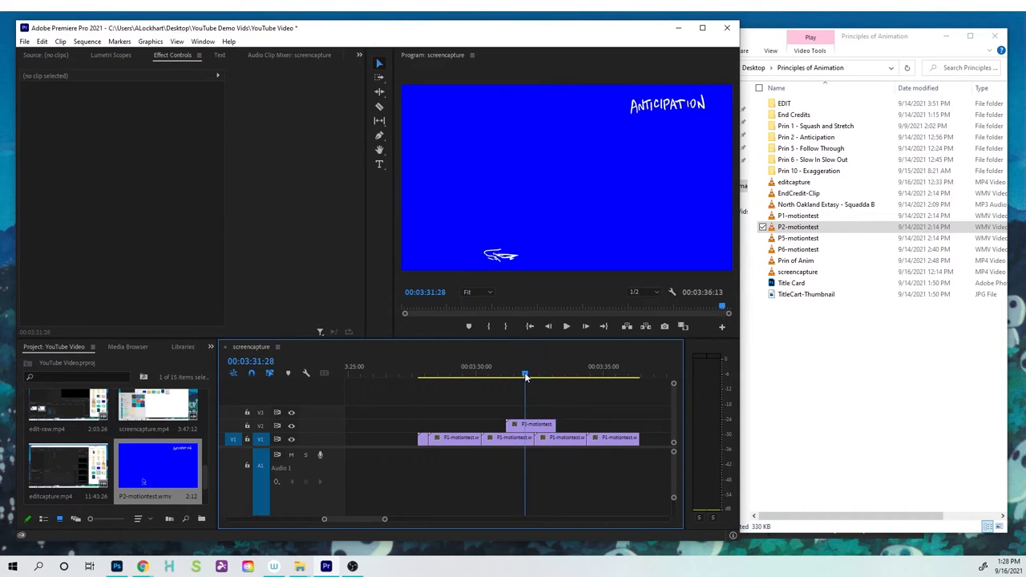
{"action": "left_click", "coordinate": [530, 423]}
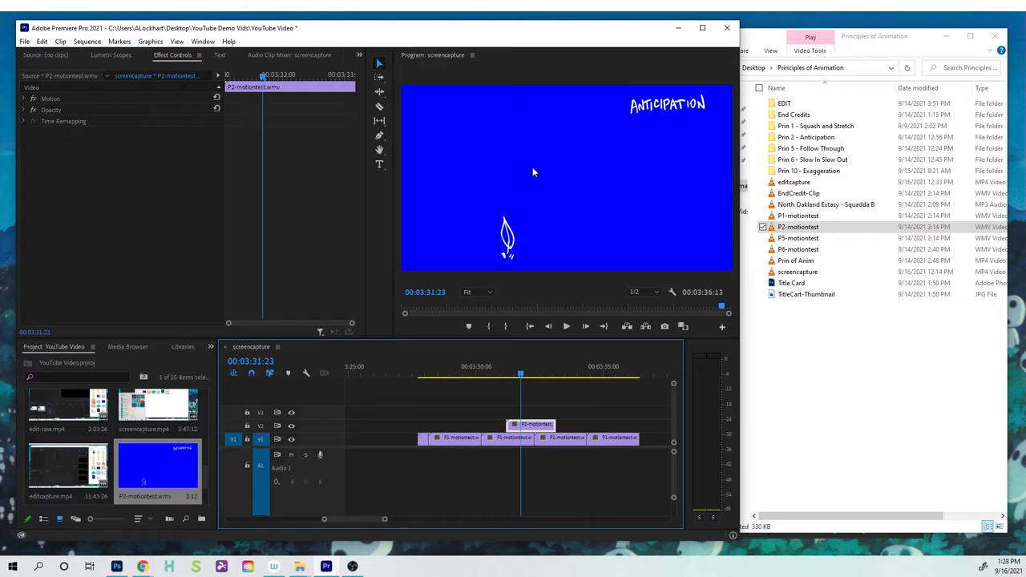
{"action": "left_click", "coordinate": [48, 97]}
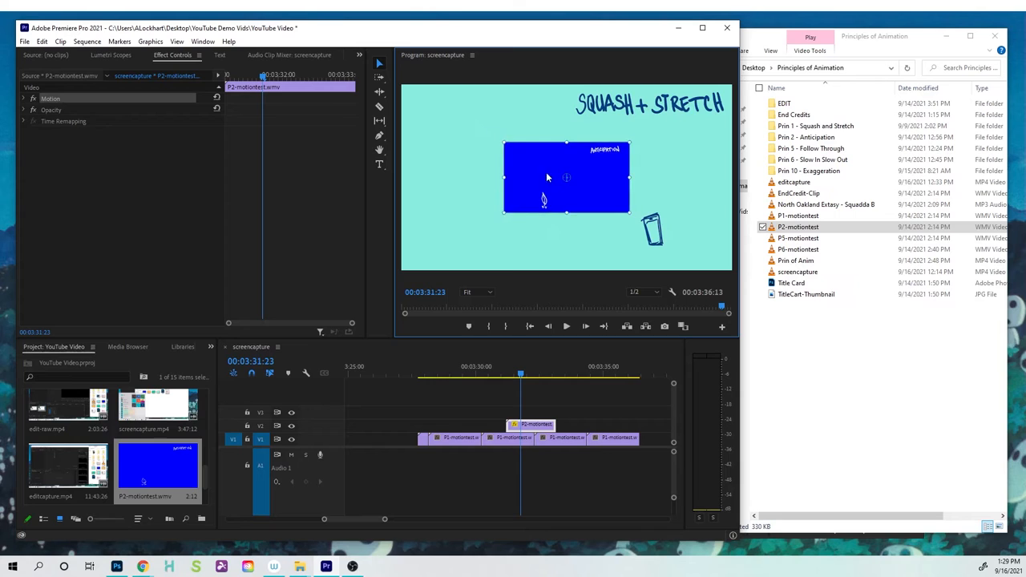
{"action": "left_click_drag", "start_coordinate": [568, 176], "coordinate": [505, 164]}
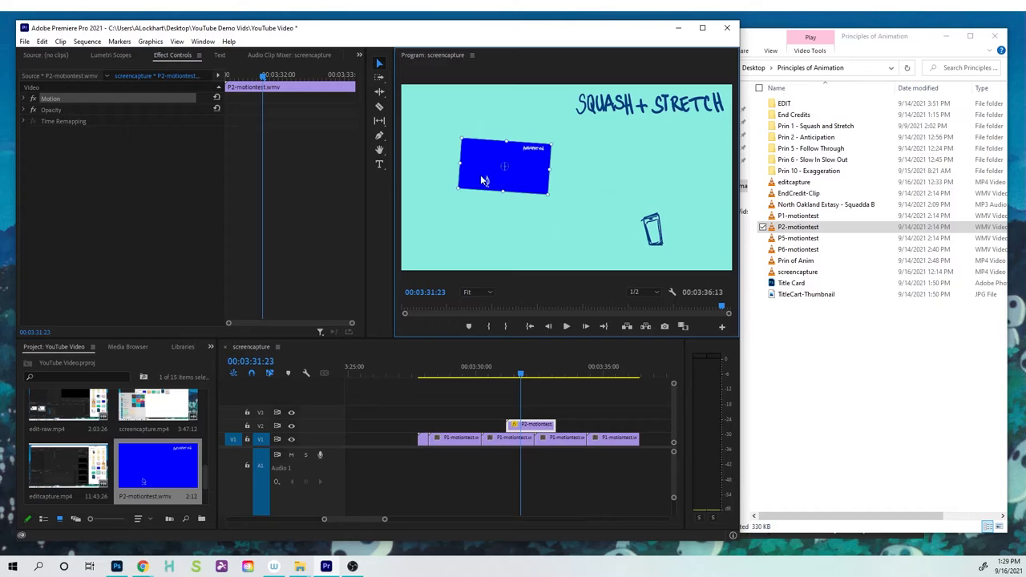
{"action": "left_click_drag", "start_coordinate": [505, 168], "coordinate": [459, 238]}
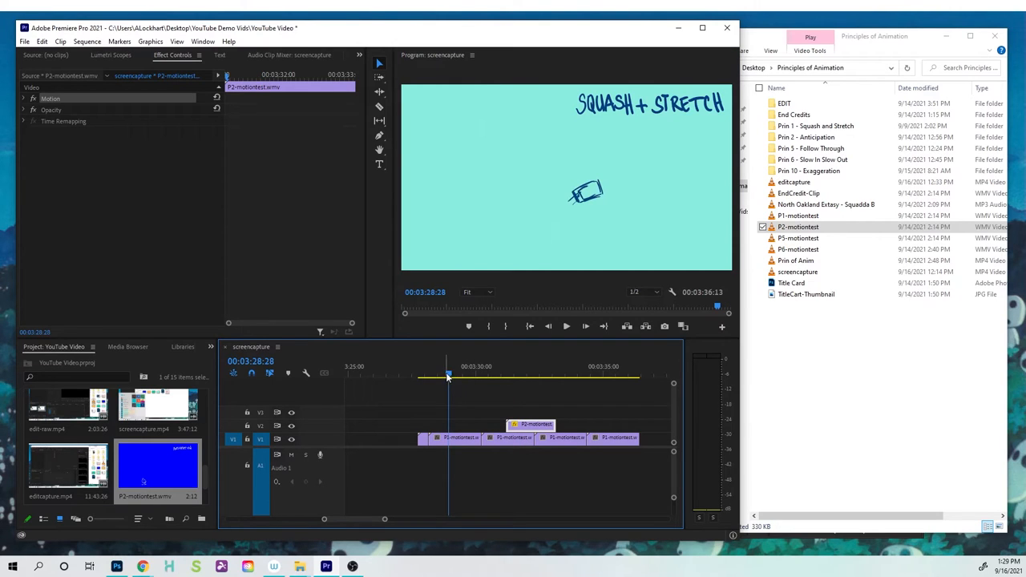
Check the frames where the inset shows and just after it ends.
{"action": "left_click", "coordinate": [487, 374]}
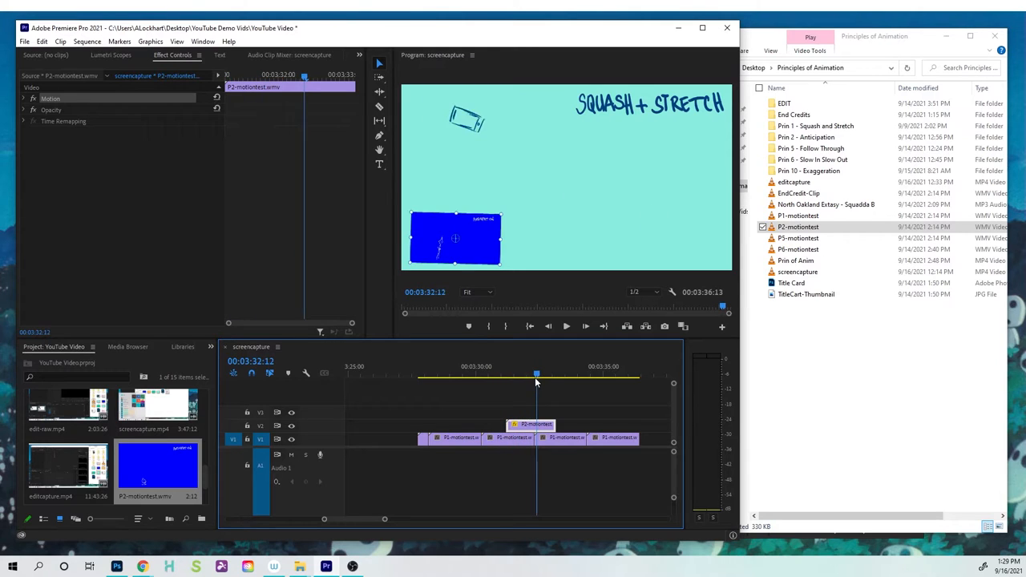
{"action": "left_click", "coordinate": [491, 373]}
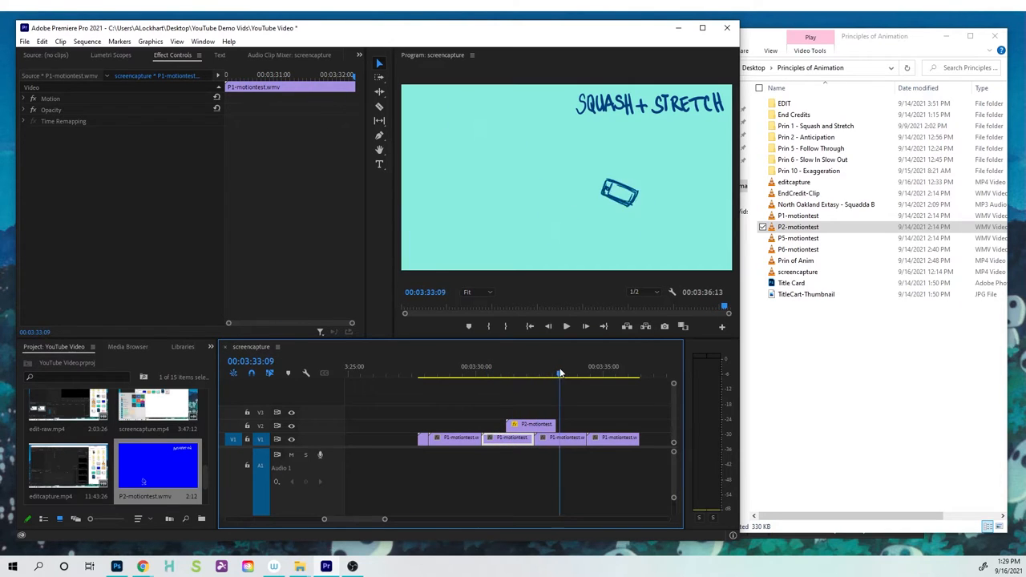
Add the P3-motiontest Follow Through clip and shrink it into a small inset.
{"action": "left_click", "coordinate": [540, 372]}
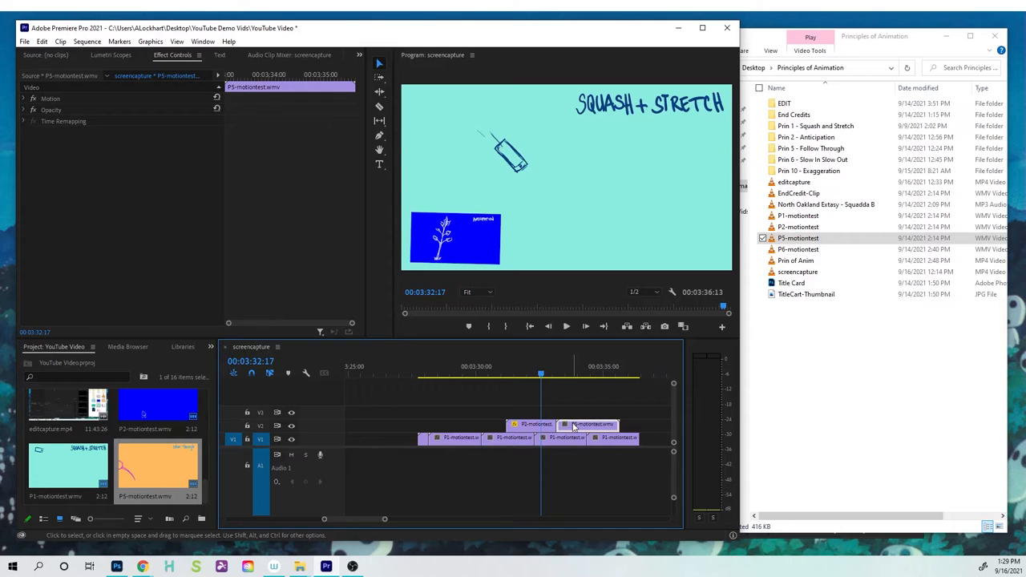
{"action": "left_click", "coordinate": [589, 372]}
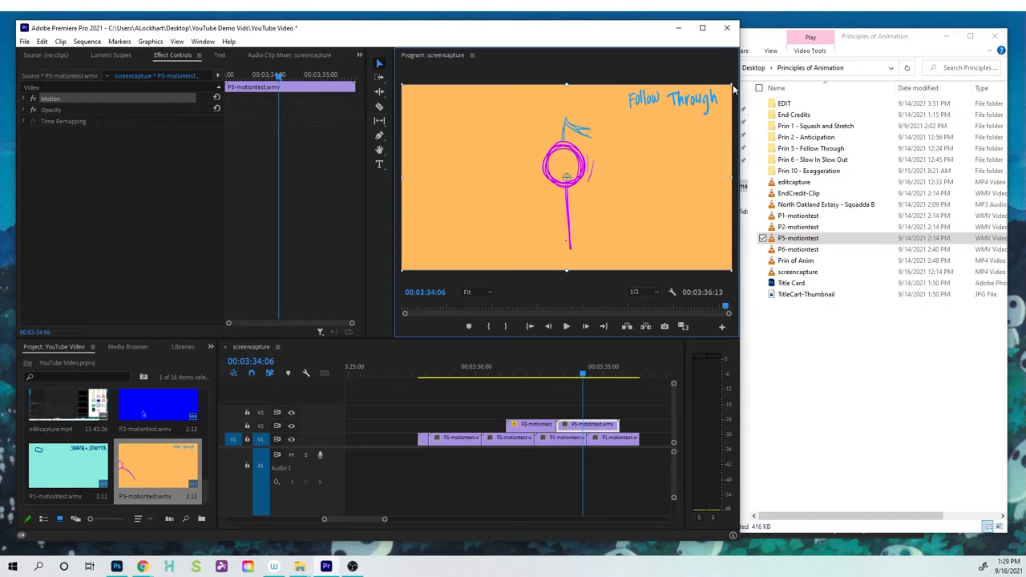
{"action": "mouse_move", "coordinate": [404, 87]}
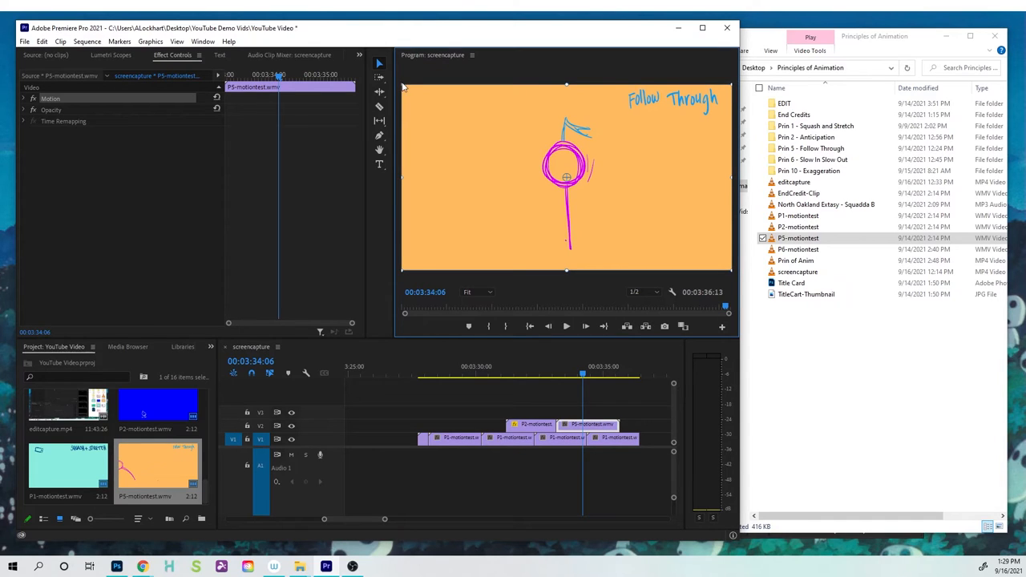
{"action": "mouse_move", "coordinate": [404, 279]}
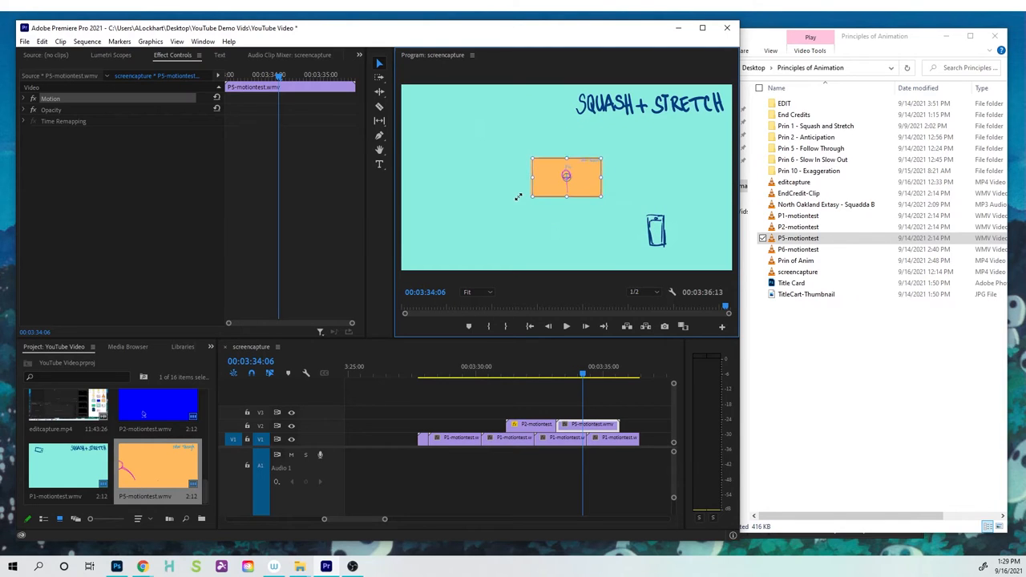
{"action": "left_click_drag", "start_coordinate": [566, 177], "coordinate": [513, 242]}
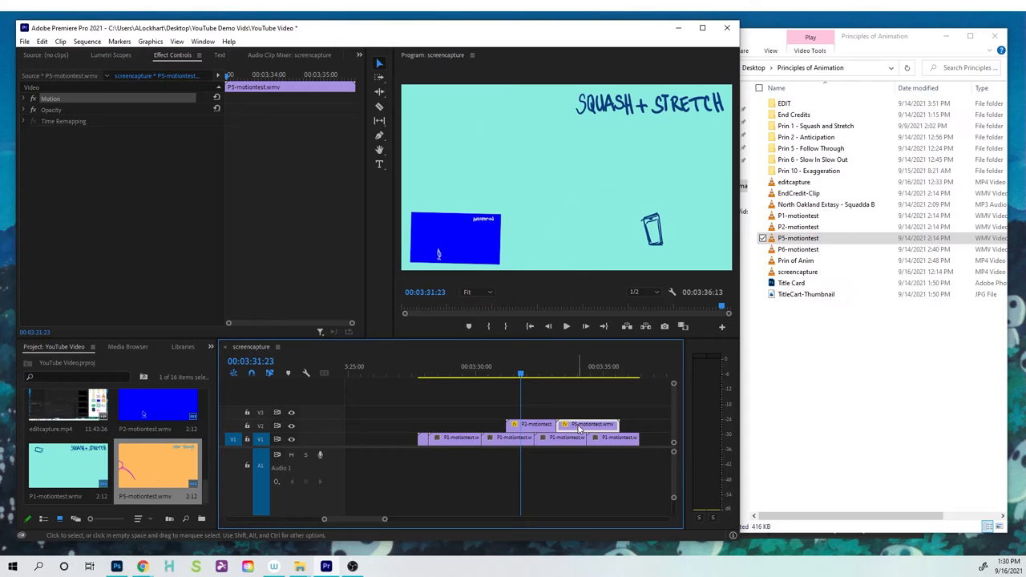
Scrub further along the sequence of P5 motiontest clips to check playback.
{"action": "left_click", "coordinate": [523, 375]}
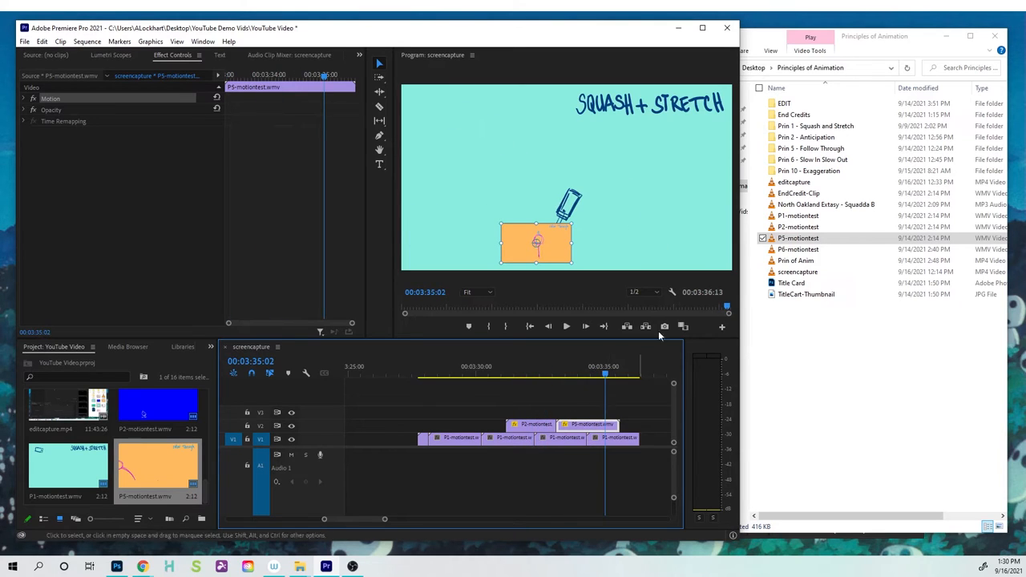
{"action": "left_click", "coordinate": [805, 137]}
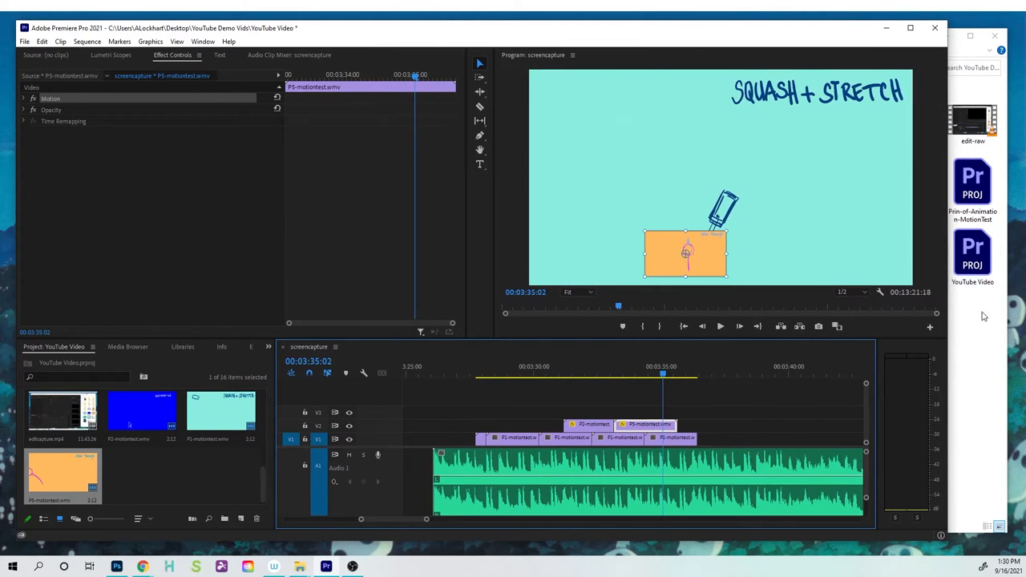
{"action": "mouse_move", "coordinate": [997, 353]}
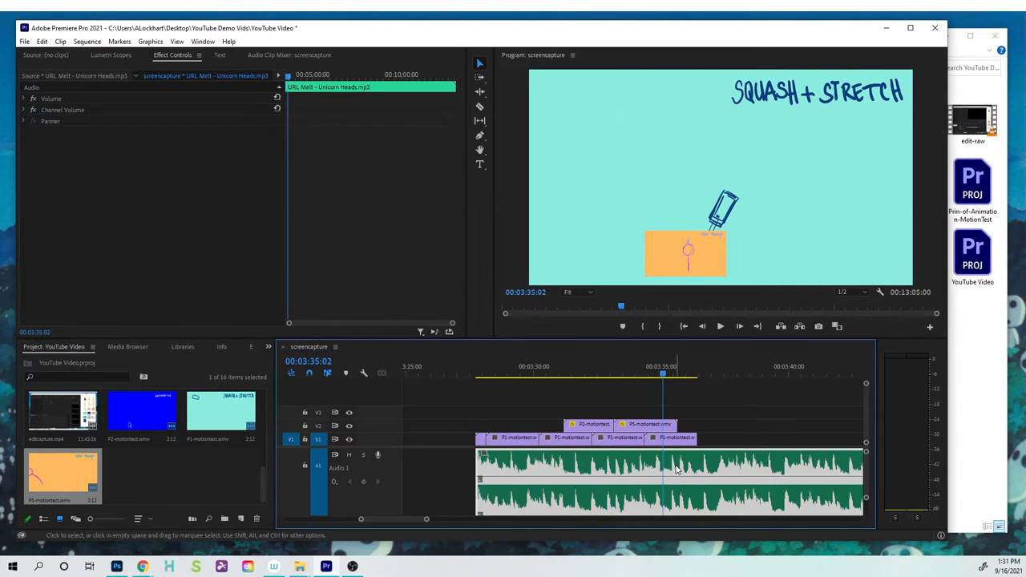
Place the Unicorn Heads background music on audio track A1 beneath the clips.
{"action": "left_click", "coordinate": [697, 468]}
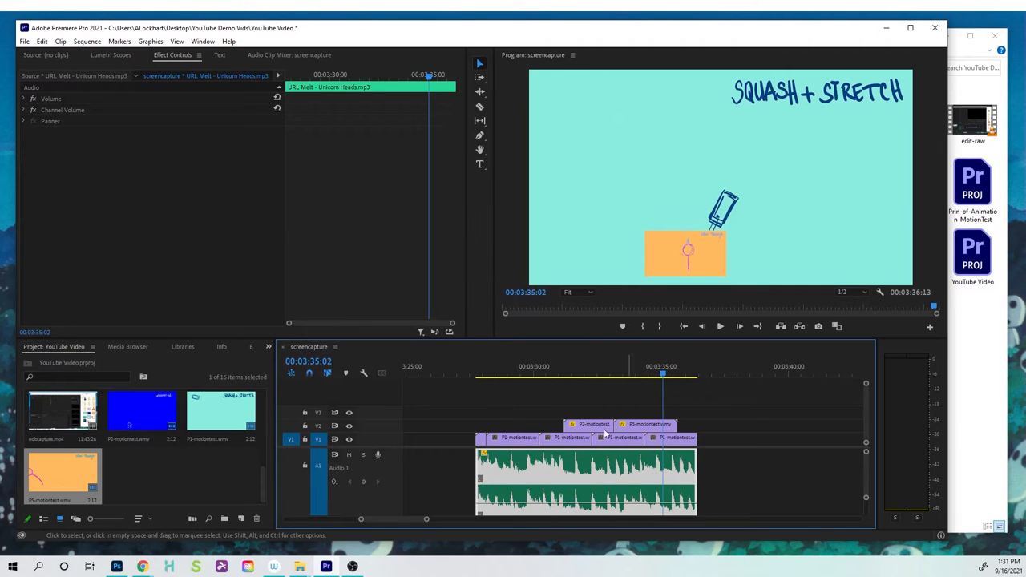
{"action": "mouse_move", "coordinate": [628, 437]}
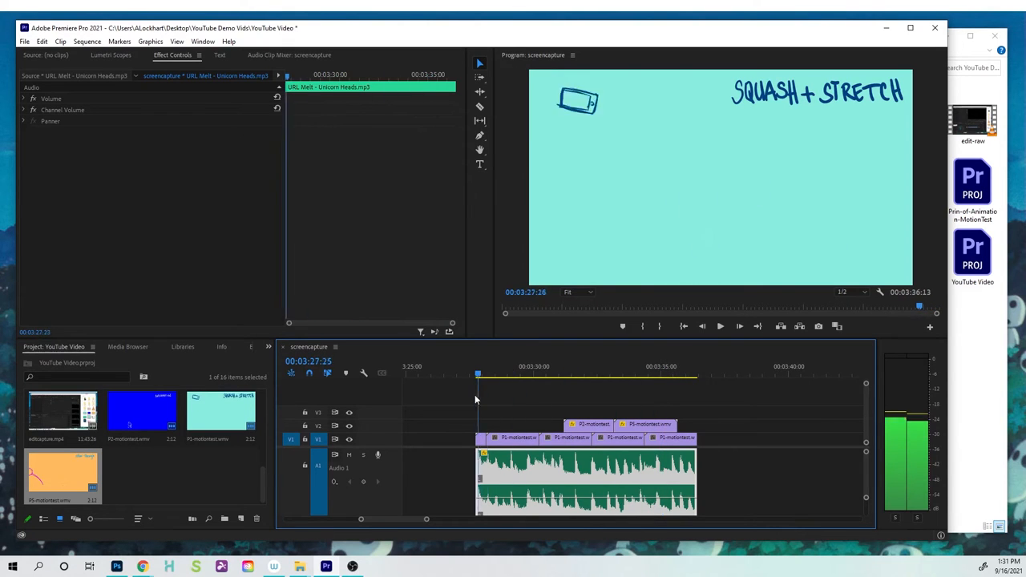
{"action": "left_click", "coordinate": [581, 375]}
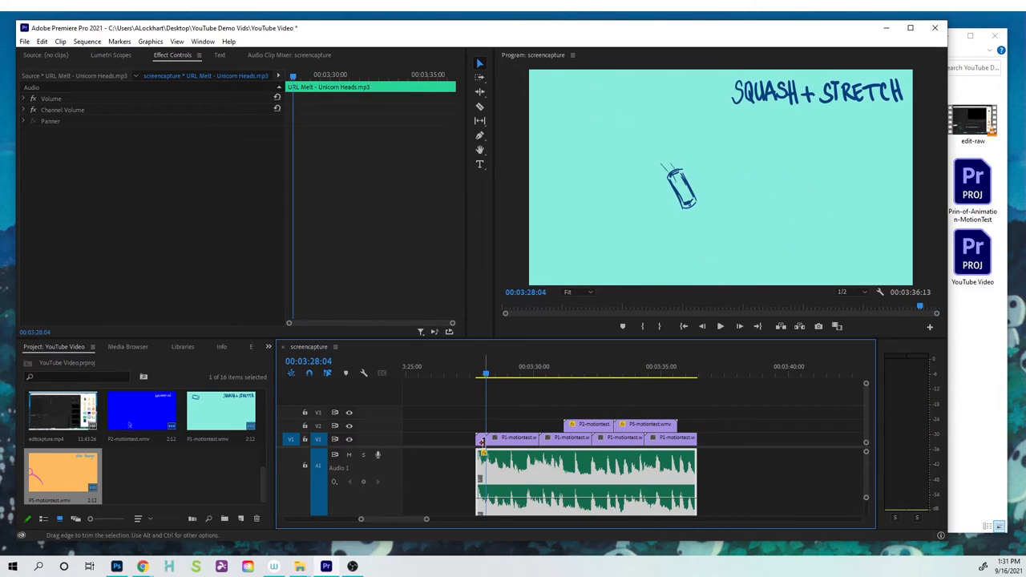
{"action": "left_click", "coordinate": [21, 42]}
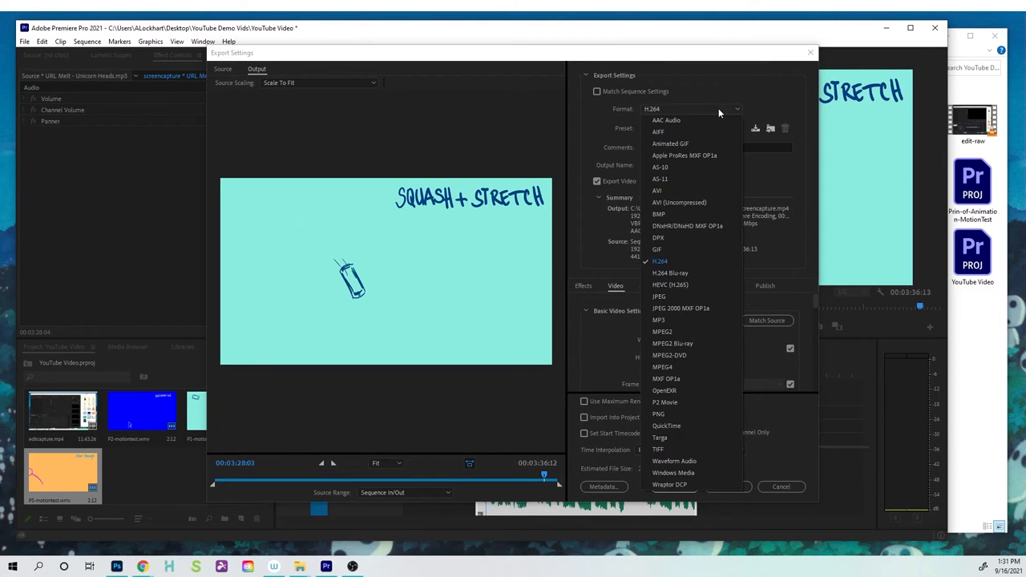
{"action": "mouse_move", "coordinate": [674, 473]}
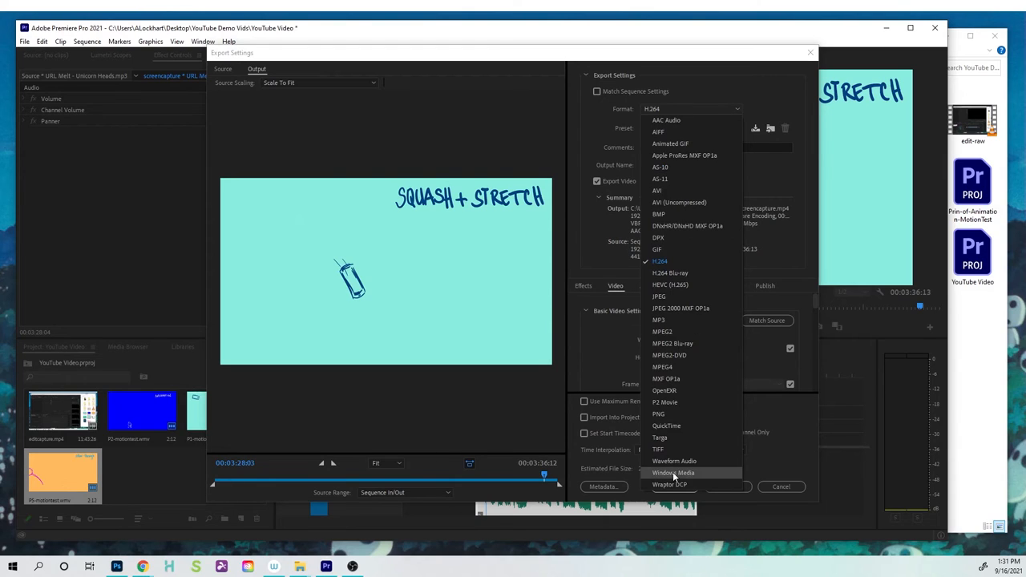
{"action": "mouse_move", "coordinate": [677, 473]}
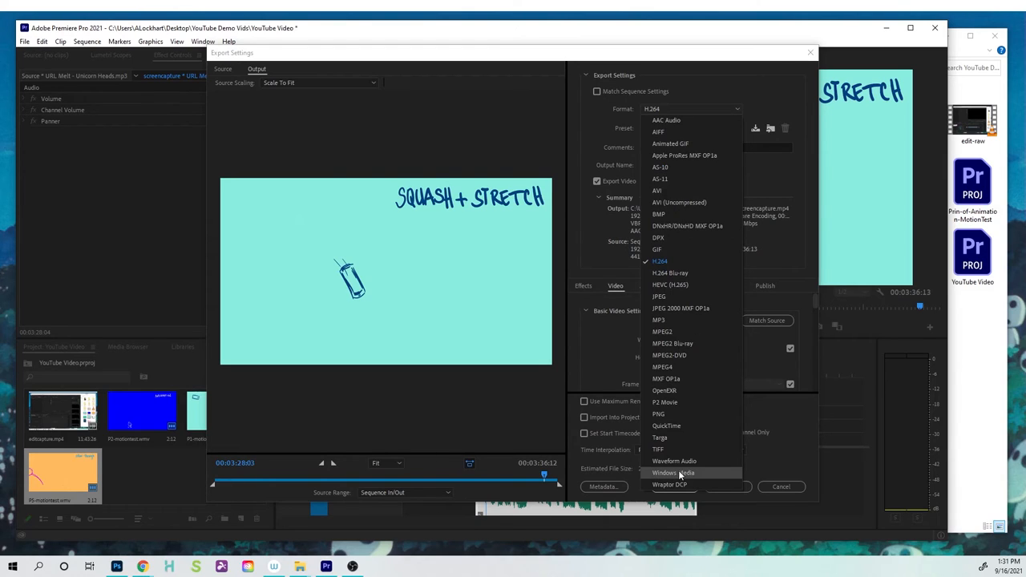
{"action": "mouse_move", "coordinate": [673, 462]}
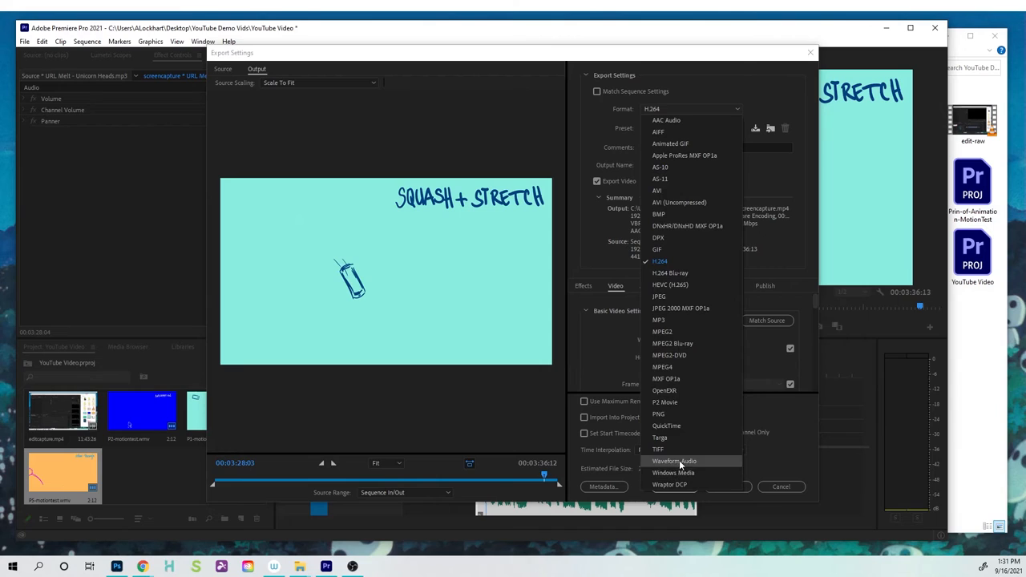
{"action": "mouse_move", "coordinate": [671, 262]}
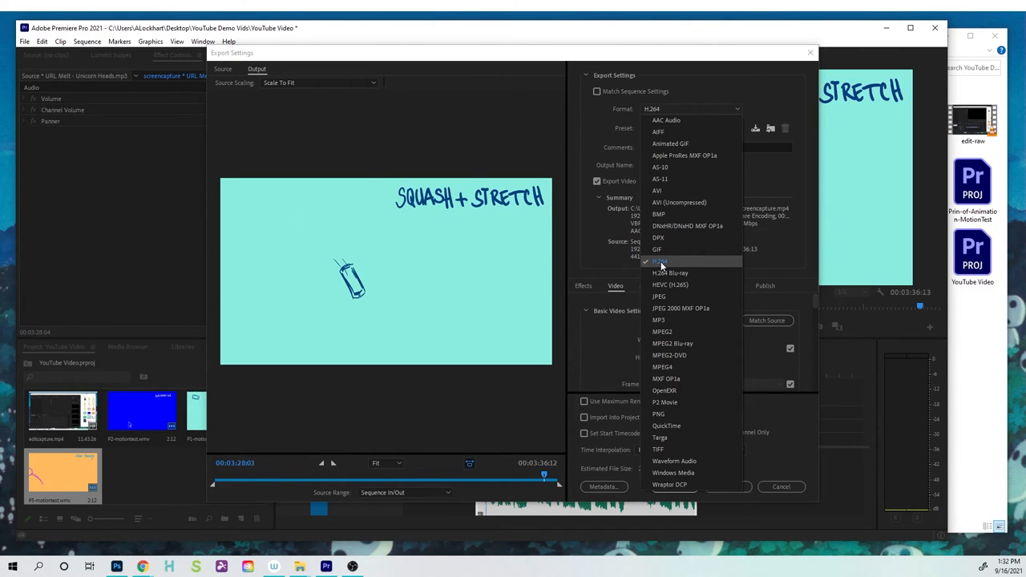
Keep H.264 as the export format with the Match Source - High Bitrate preset.
{"action": "left_click", "coordinate": [661, 260]}
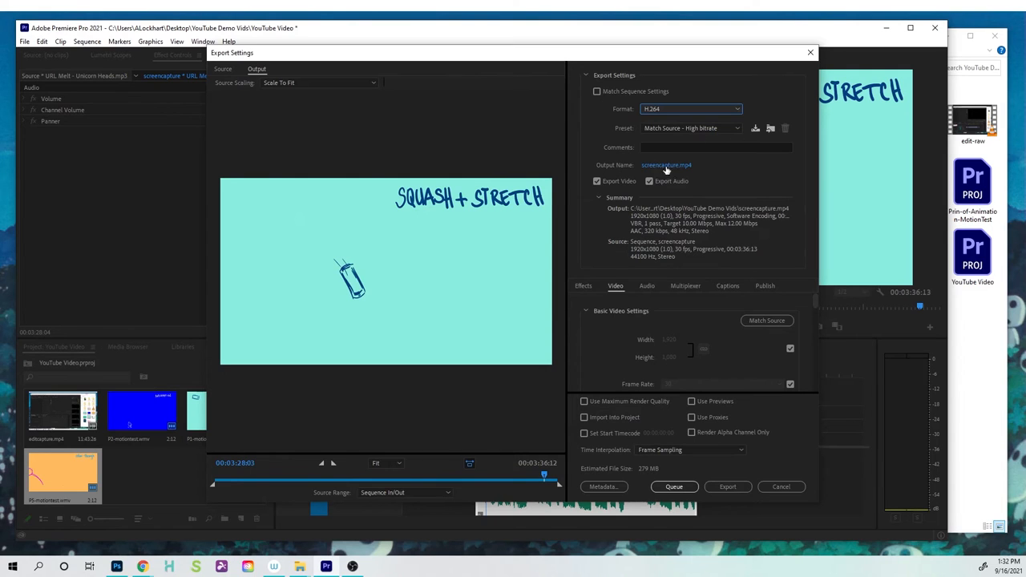
Name the export output 'Edit Clip Final' in the YouTube Demo Vids folder.
{"action": "left_click", "coordinate": [664, 165]}
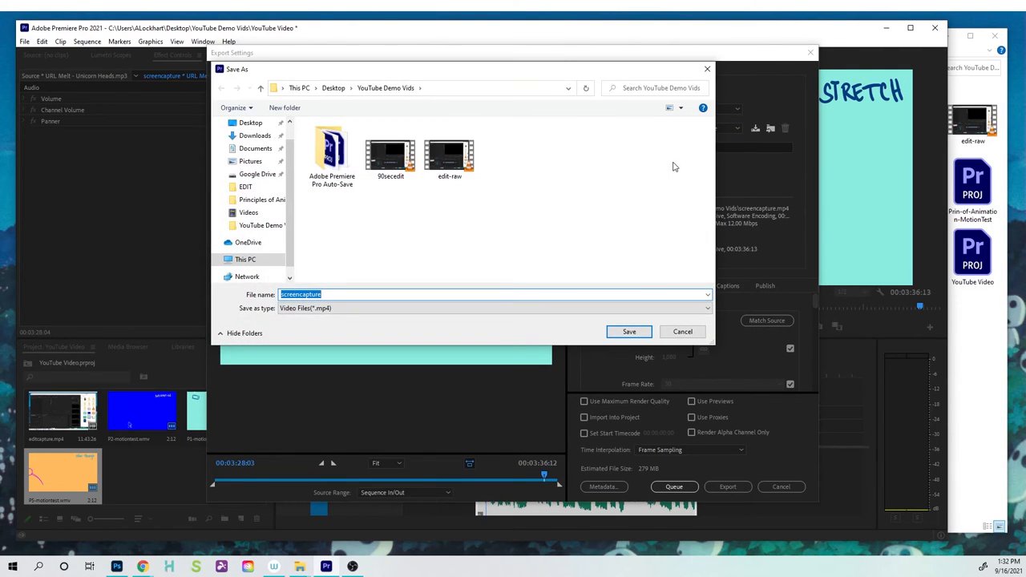
{"action": "type", "text": "Edit Clip"}
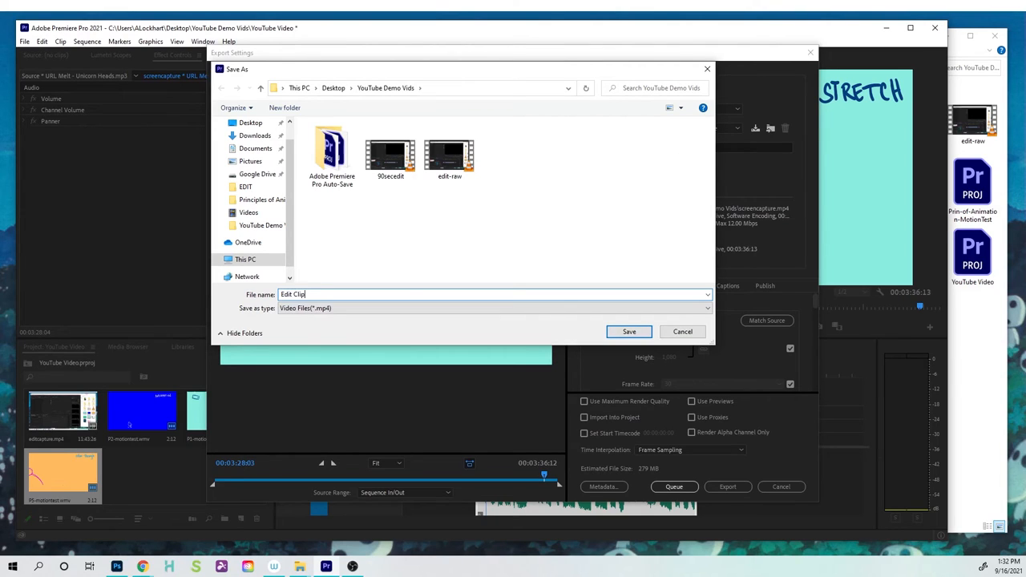
{"action": "type", "text": "Final"}
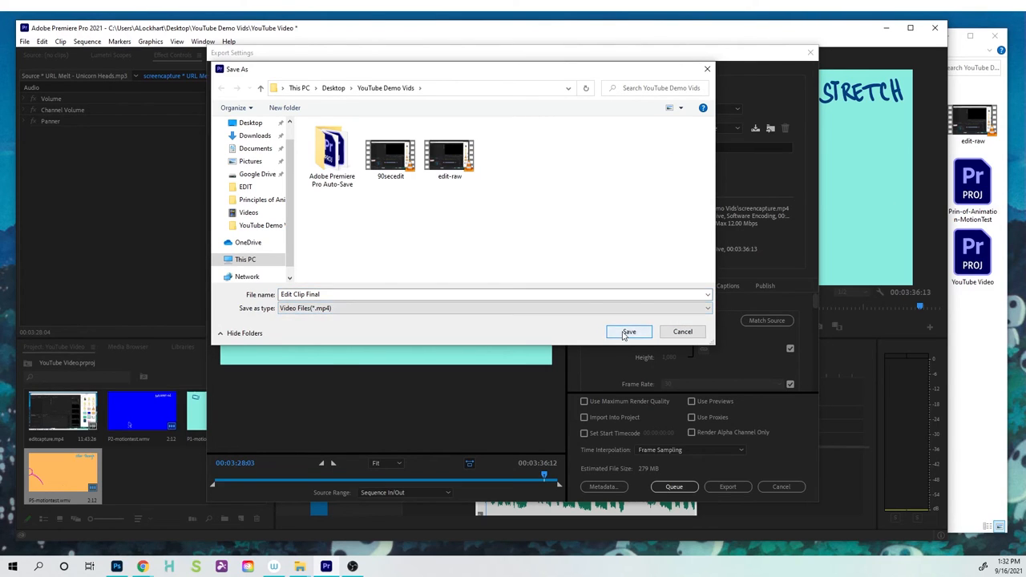
{"action": "left_click", "coordinate": [628, 332]}
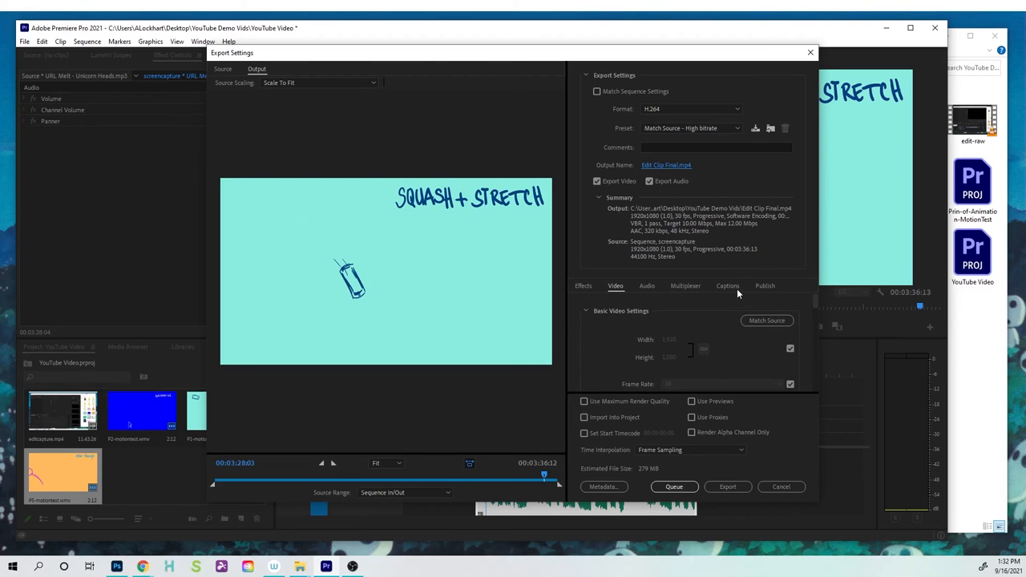
{"action": "mouse_move", "coordinate": [763, 285]}
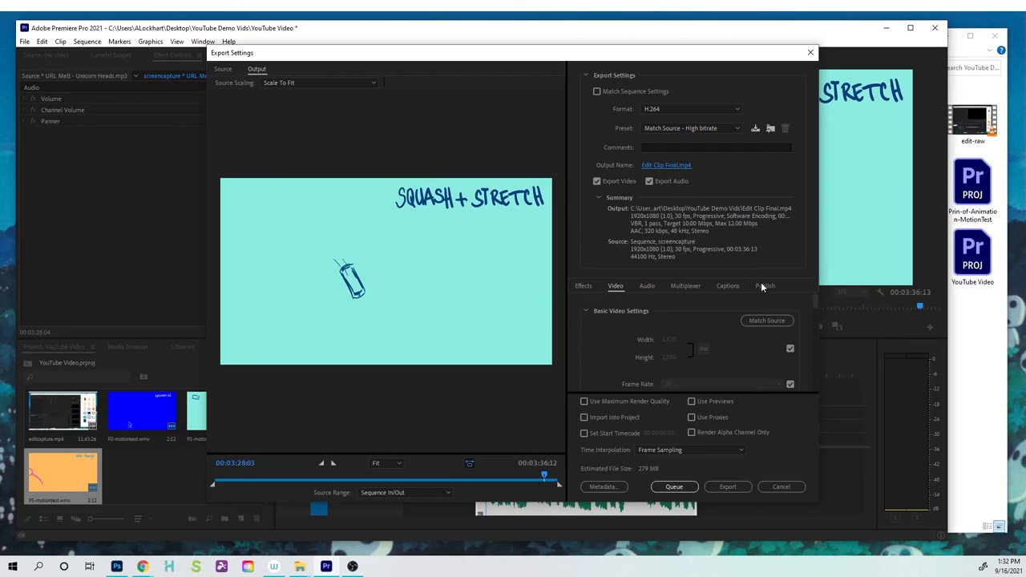
{"action": "mouse_move", "coordinate": [352, 471]}
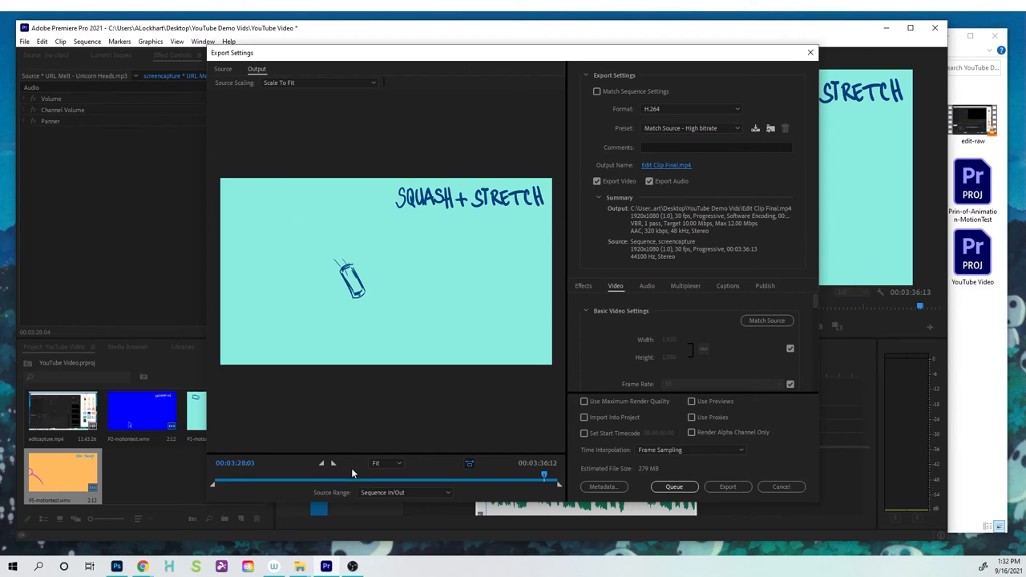
{"action": "mouse_move", "coordinate": [401, 461]}
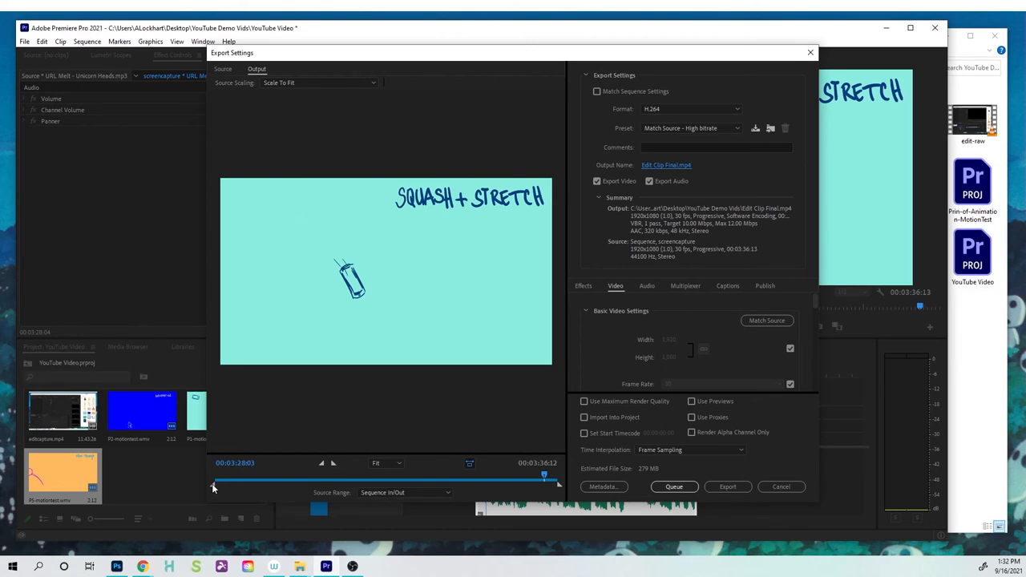
Narrow the export source range to a custom span and launch the export.
{"action": "left_click_drag", "start_coordinate": [215, 481], "coordinate": [288, 481]}
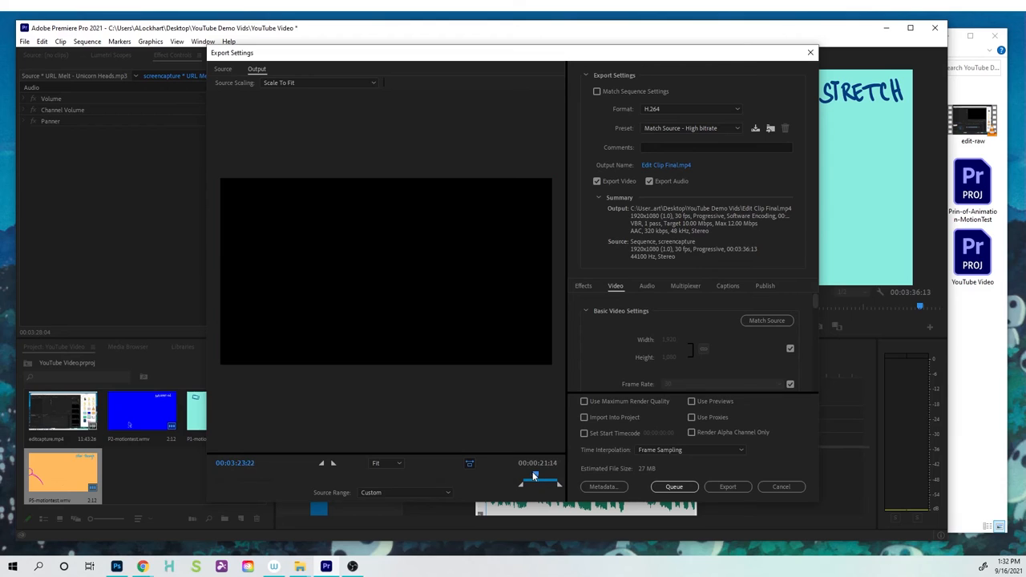
{"action": "left_click_drag", "start_coordinate": [520, 478], "coordinate": [552, 478]}
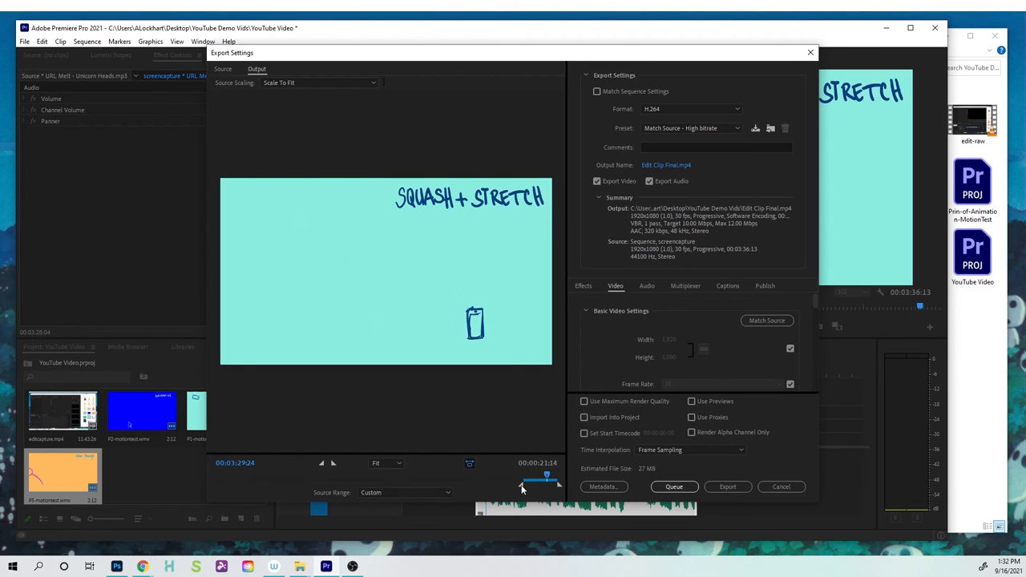
{"action": "left_click_drag", "start_coordinate": [523, 480], "coordinate": [534, 480]}
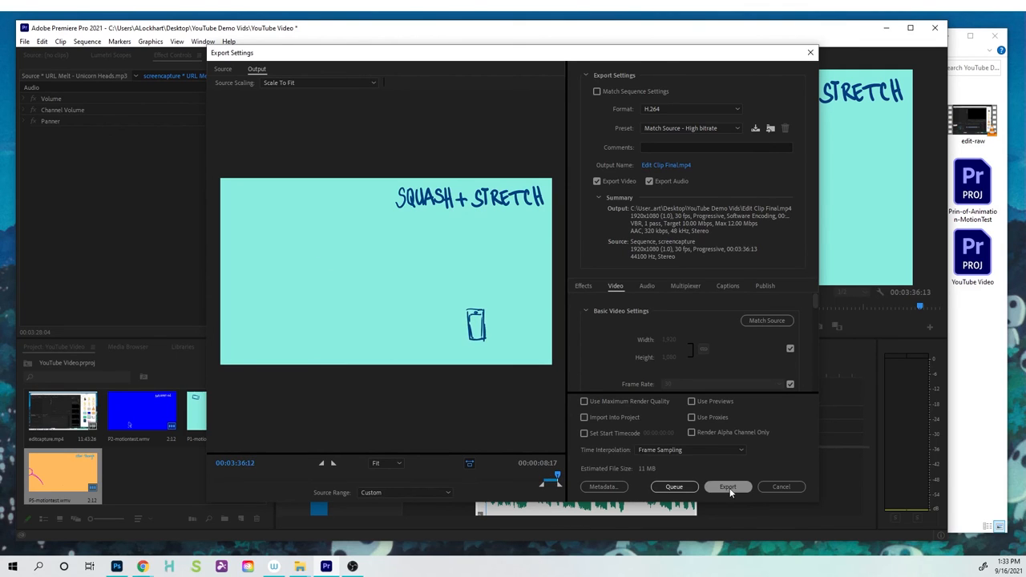
{"action": "left_click", "coordinate": [728, 488]}
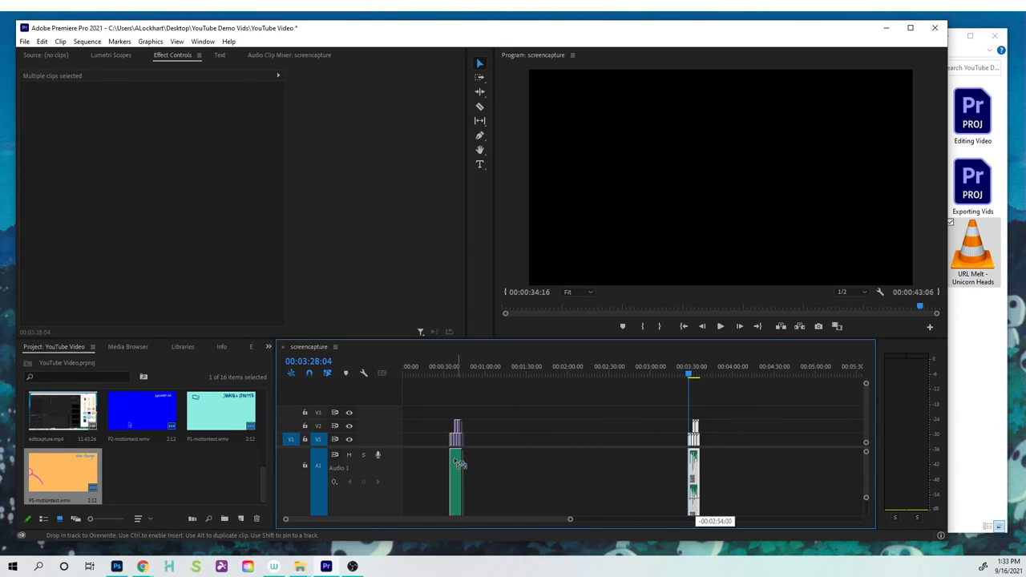
Move all animation clips and the music to start at 00:00:00:00.
{"action": "left_click_drag", "start_coordinate": [457, 465], "coordinate": [409, 465]}
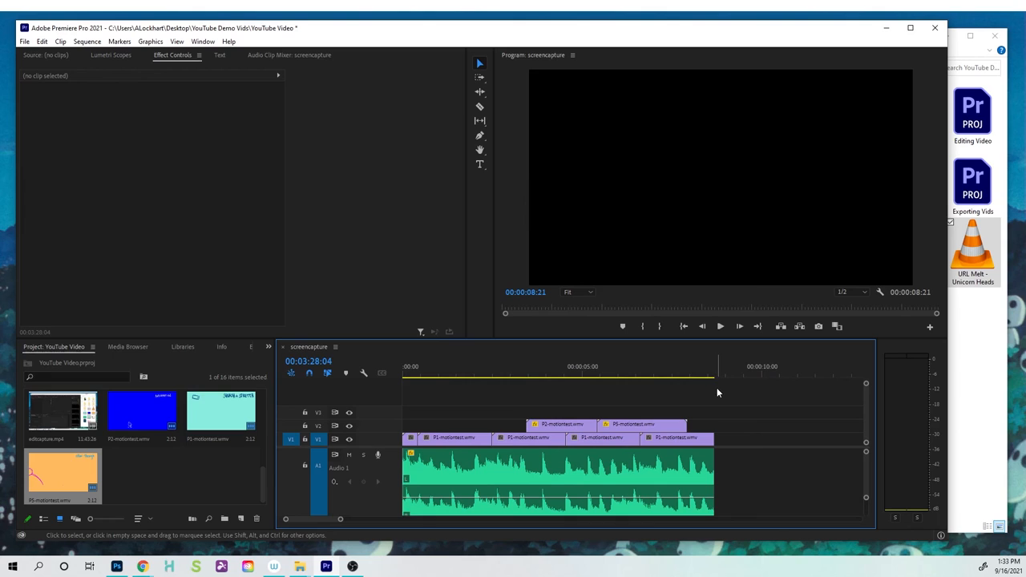
{"action": "left_click", "coordinate": [23, 42]}
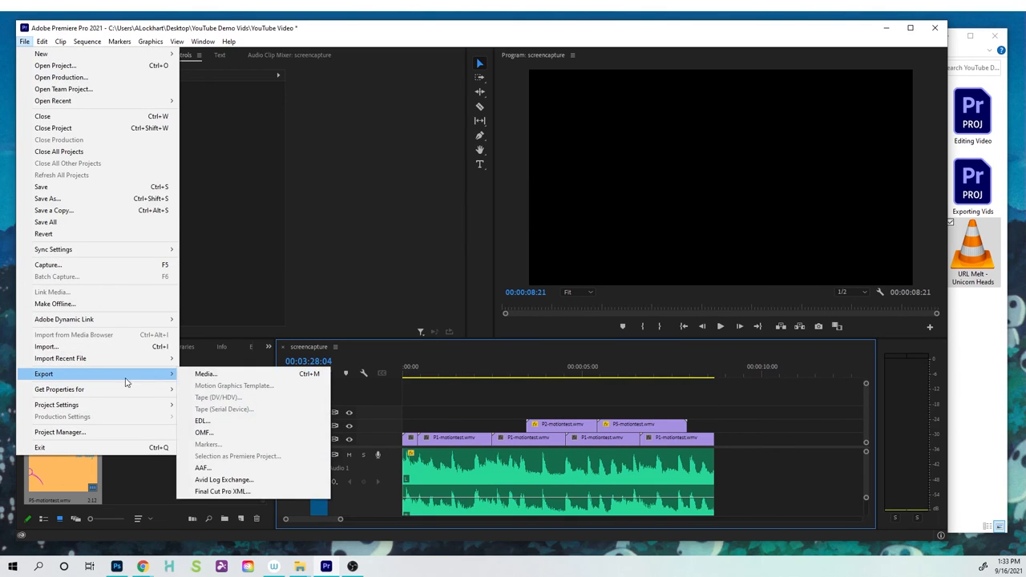
Export the sequence as Windows Media named screencapture.wmv and start encoding.
{"action": "left_click", "coordinate": [205, 374]}
{"action": "type", "text": "screencapture2"}
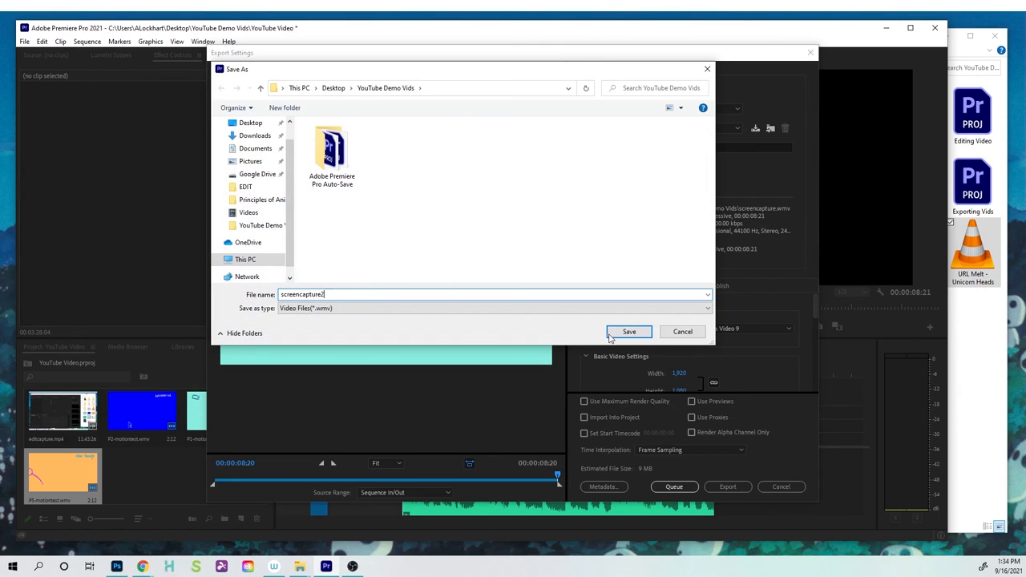
{"action": "left_click", "coordinate": [629, 330]}
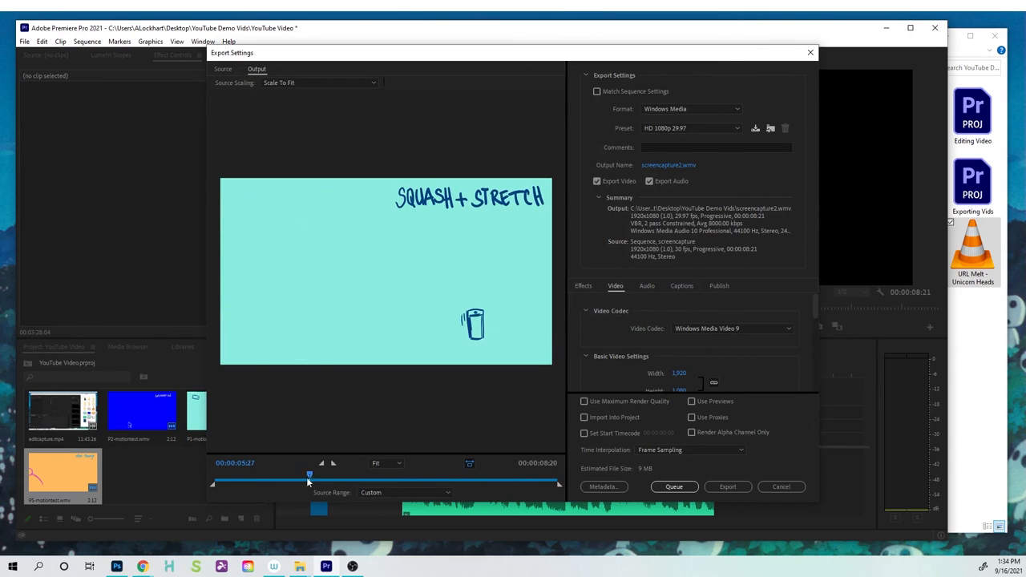
{"action": "left_click", "coordinate": [728, 488]}
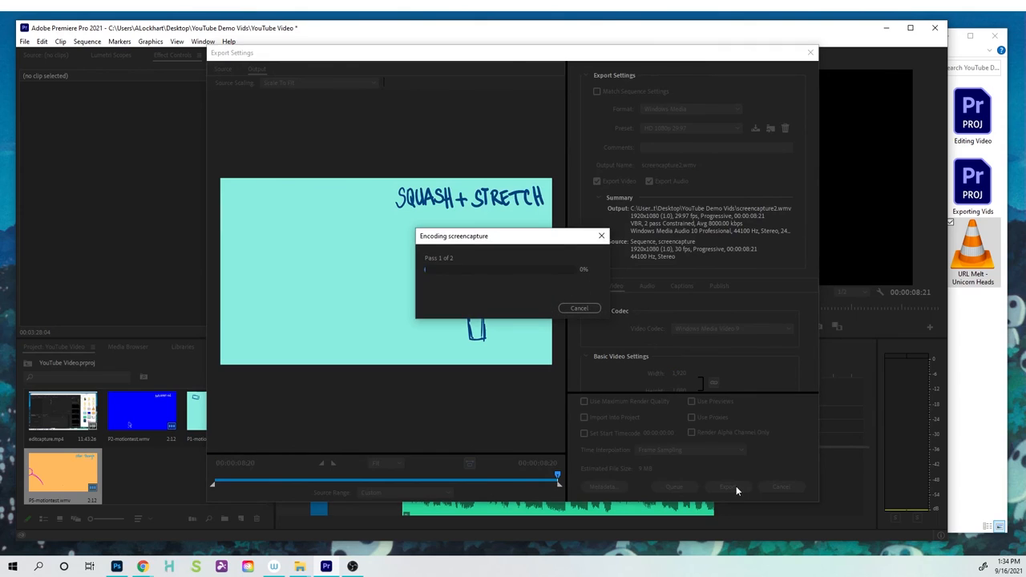